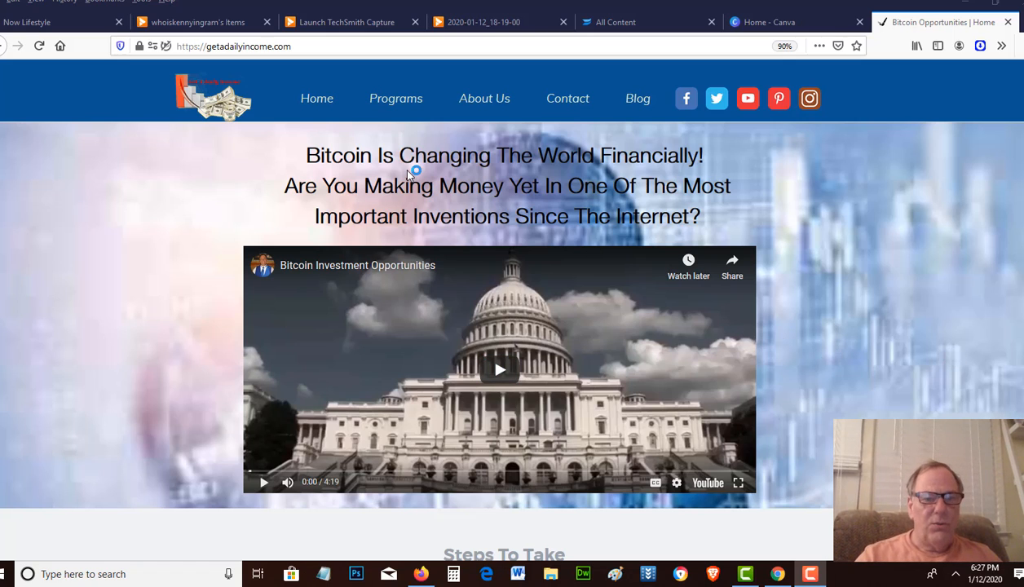
mouse_move(121, 171)
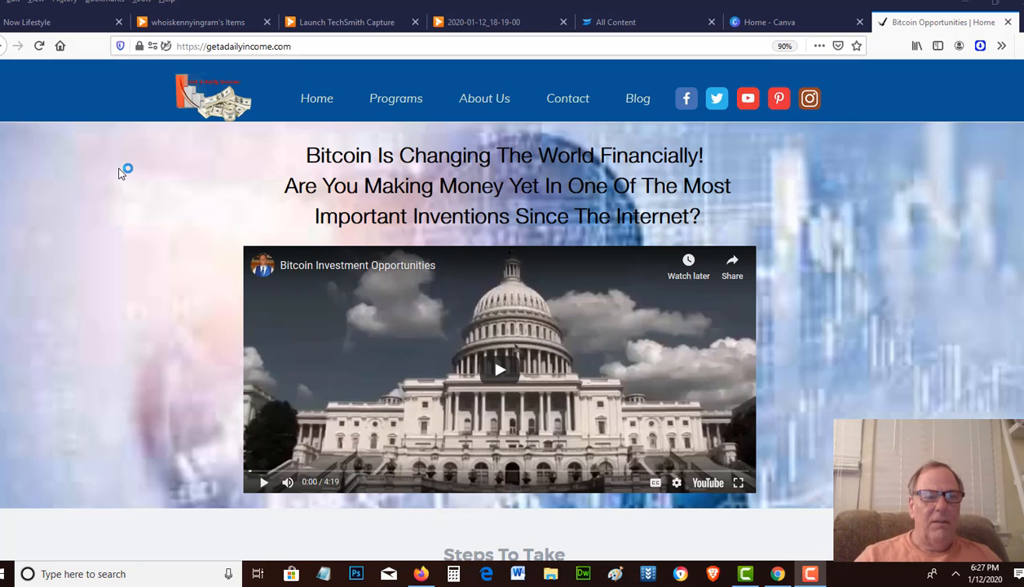
mouse_move(63, 99)
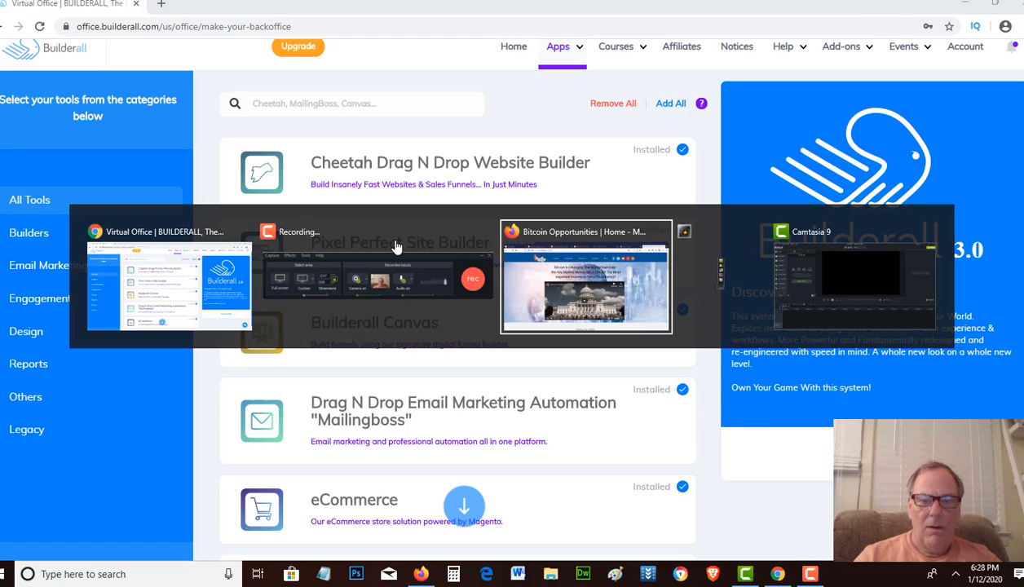
- Scroll through the Bitcoin Opportunities website from top to bottom and back up
click(583, 277)
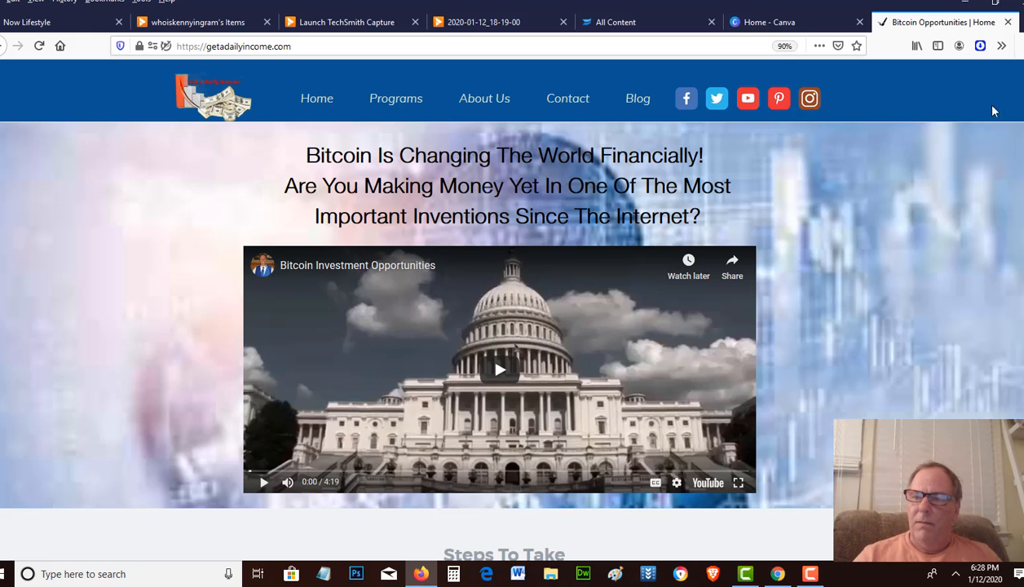
scroll(down, 3)
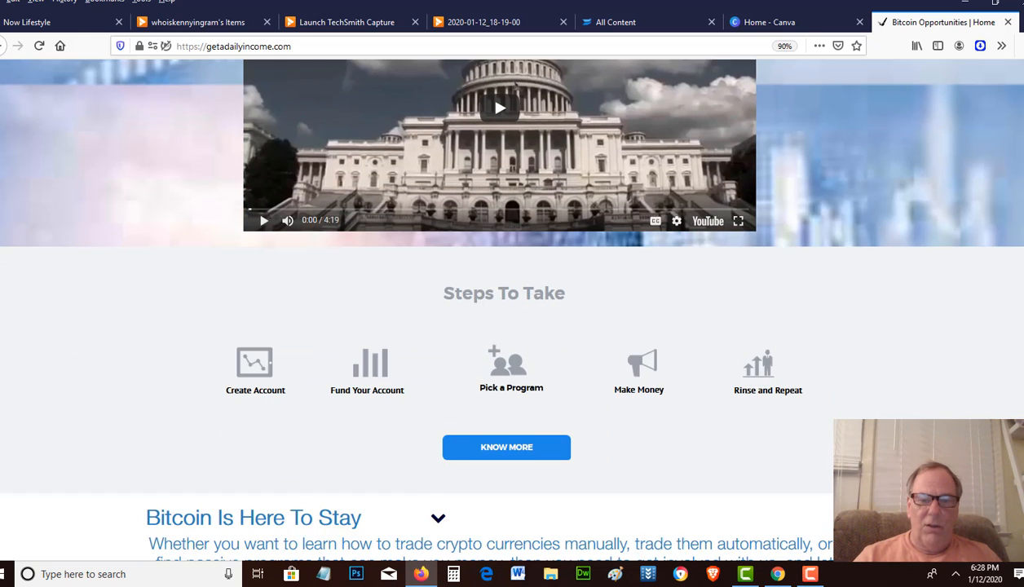
scroll(down, 3)
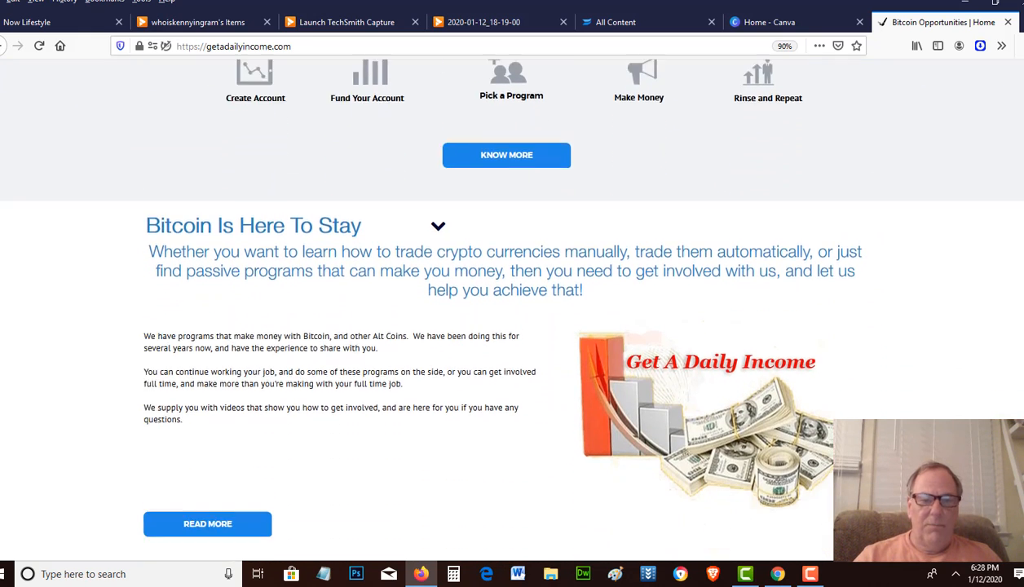
scroll(down, 3)
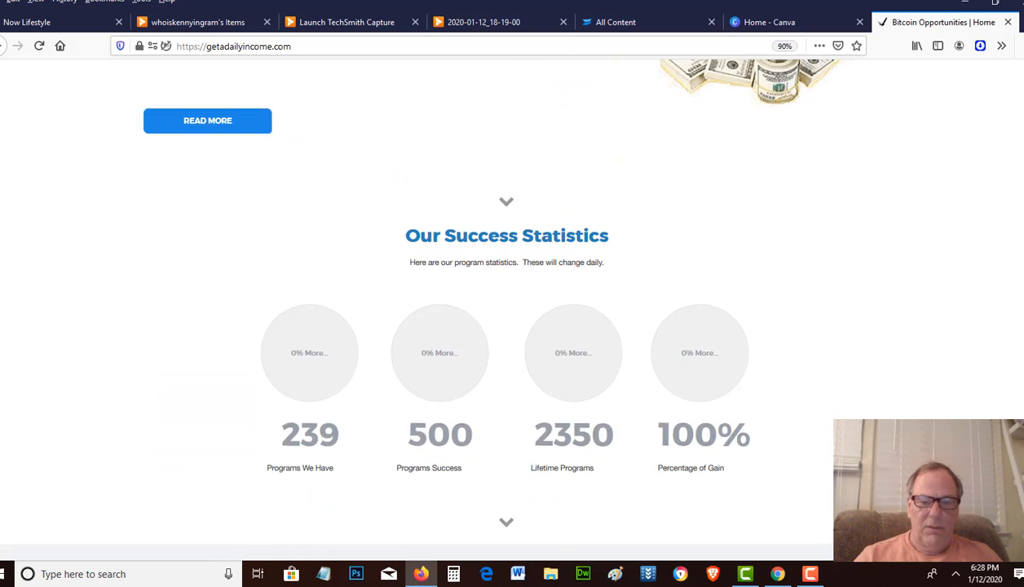
scroll(down, 3)
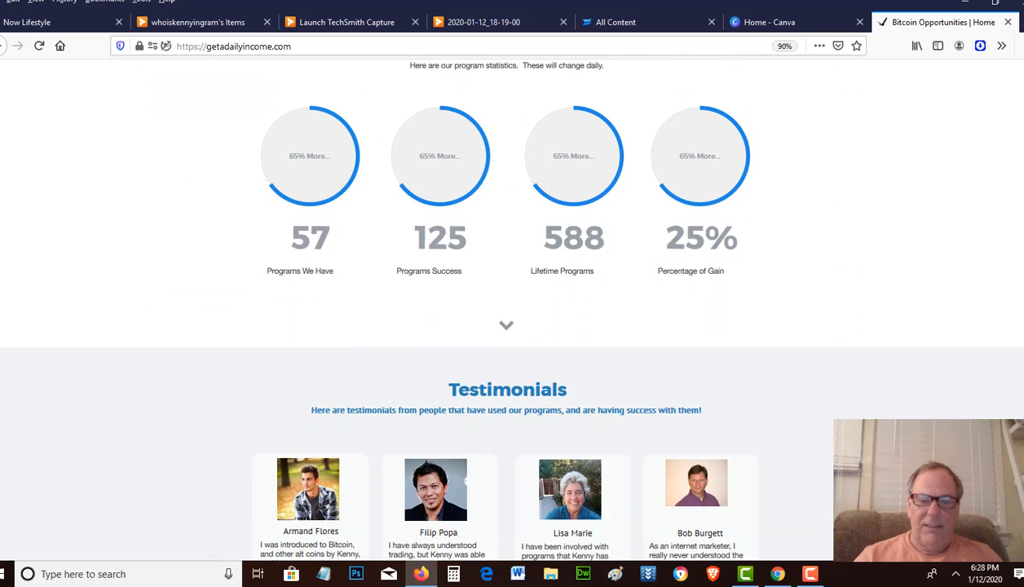
scroll(down, 3)
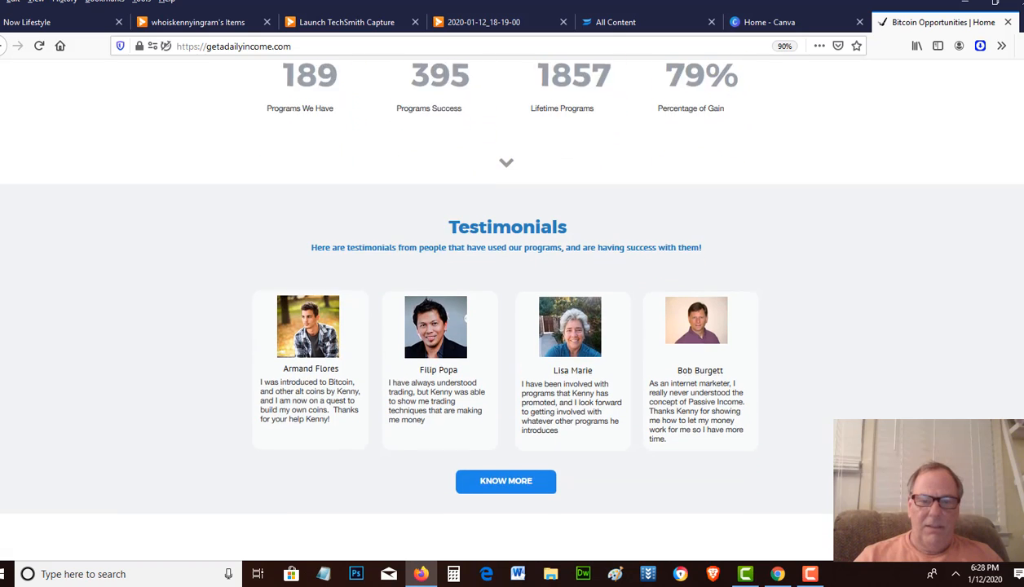
scroll(down, 3)
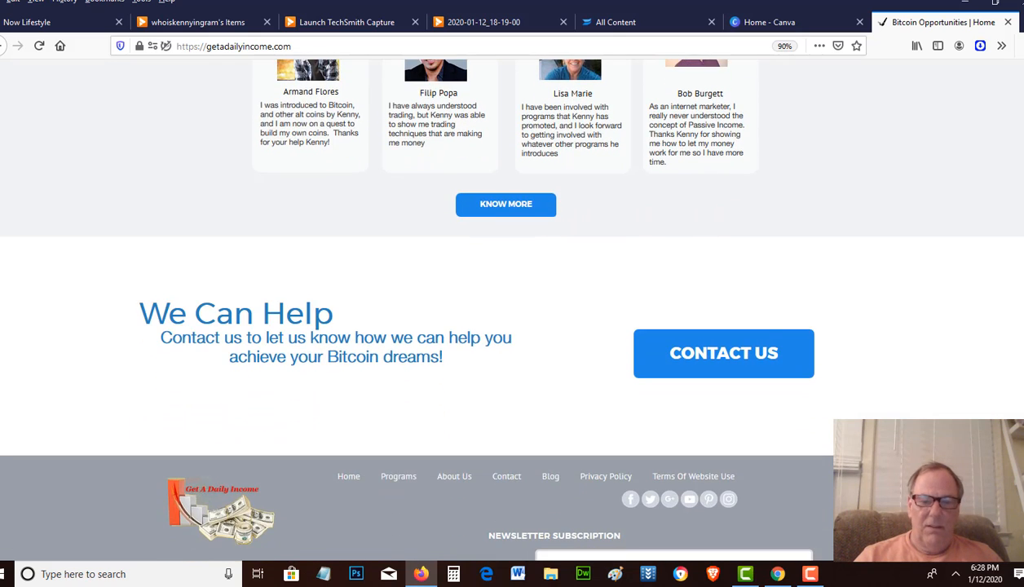
scroll(down, 3)
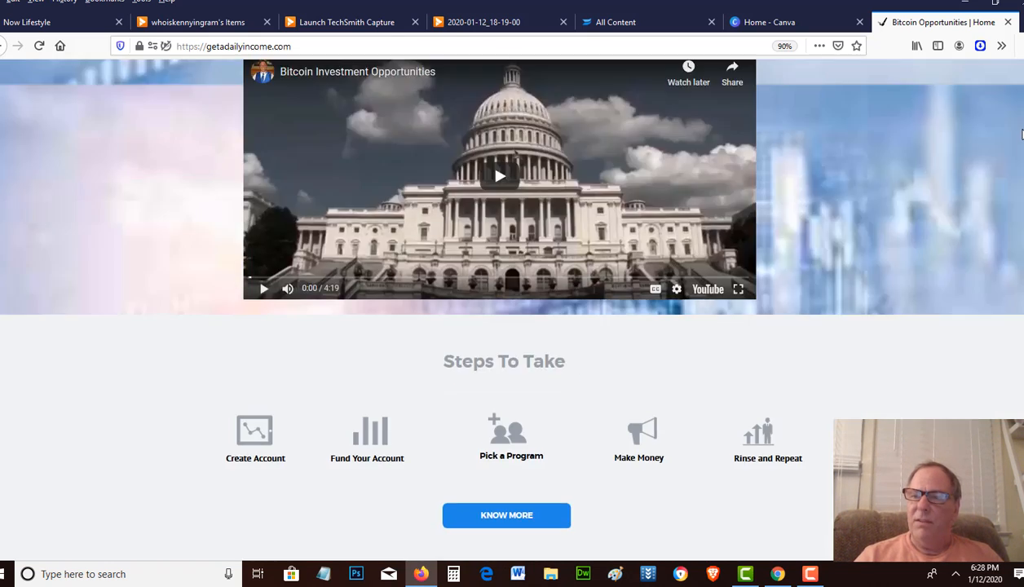
scroll(up, 3)
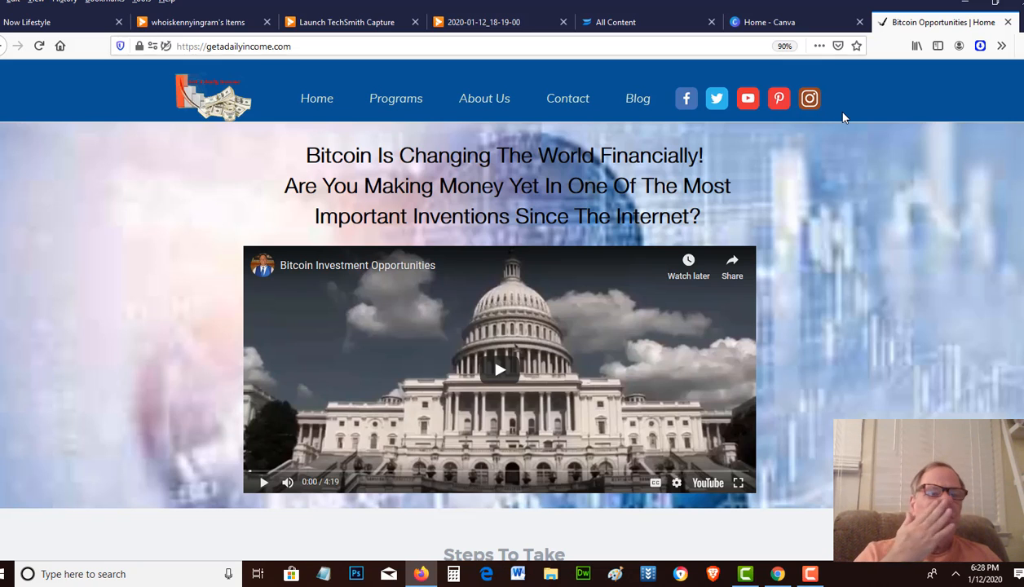
mouse_move(324, 134)
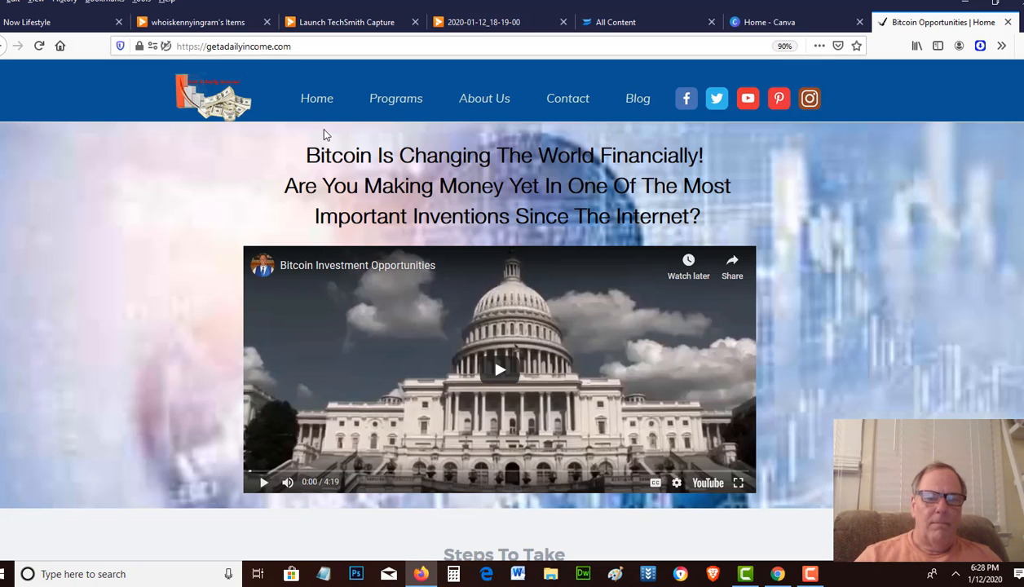
mouse_move(389, 183)
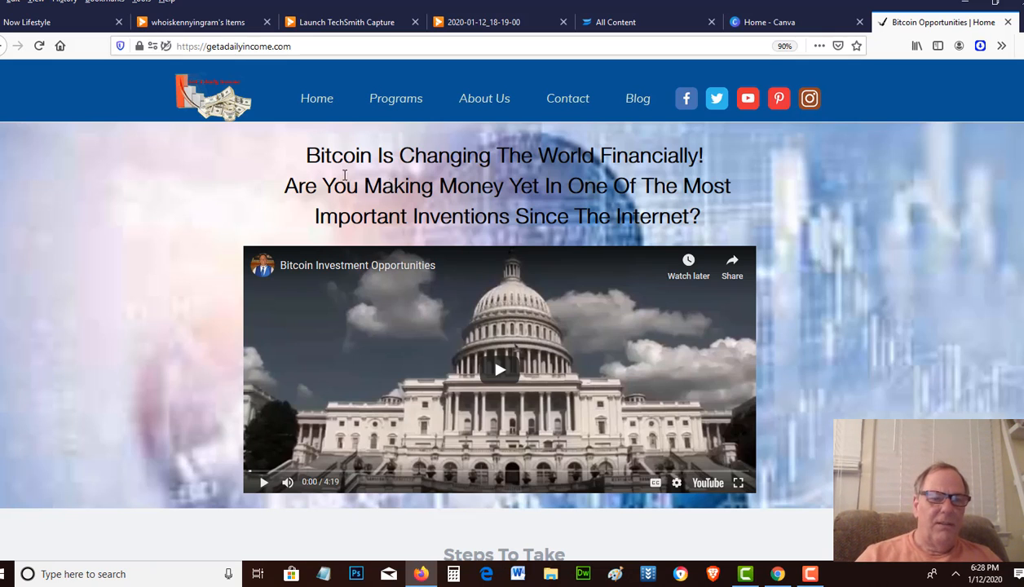
mouse_move(66, 90)
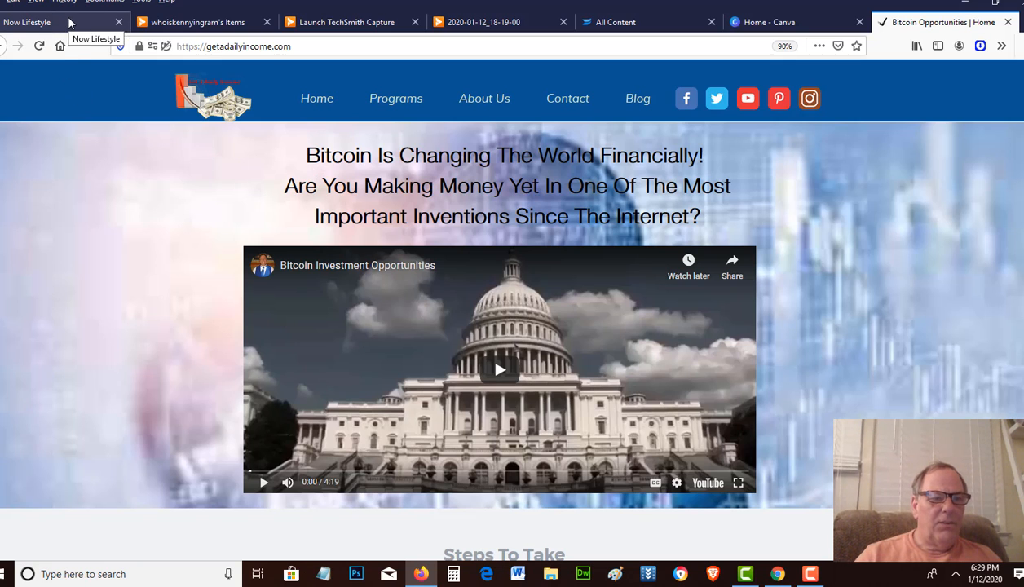
- Show the SendShark autoresponder dashboard with 49 total subscribers and its What's New stats
click(49, 23)
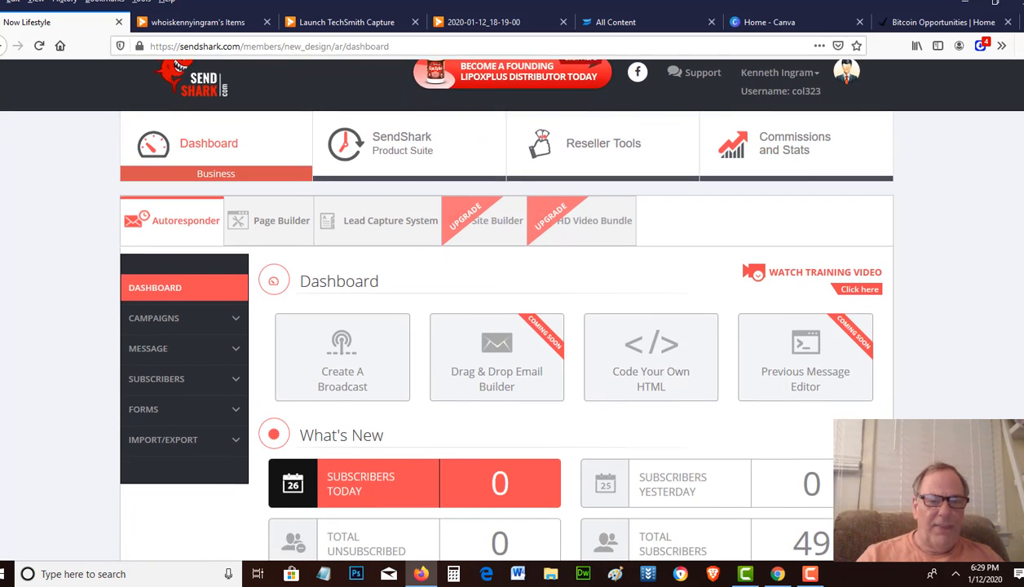
scroll(down, 3)
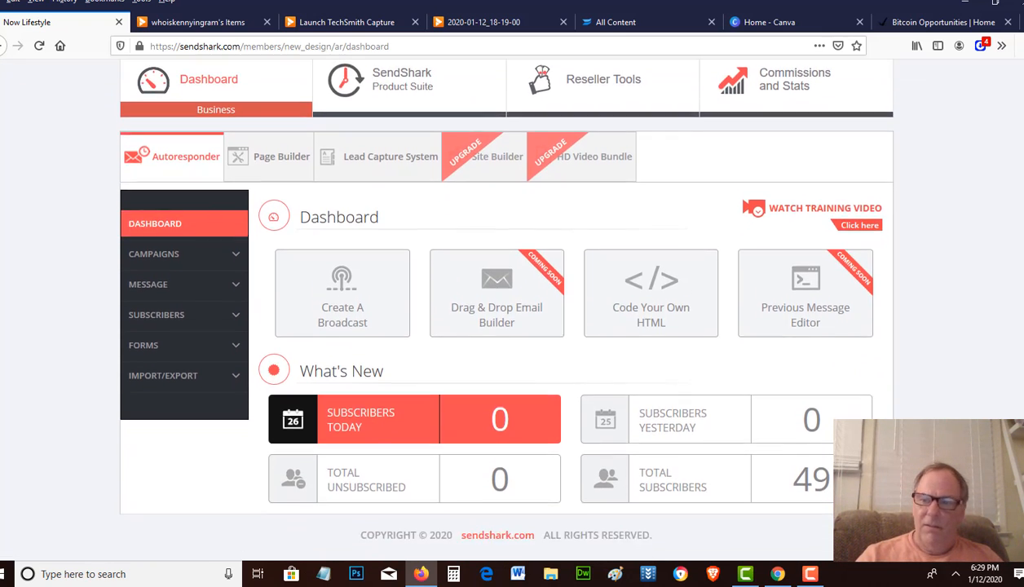
mouse_move(447, 279)
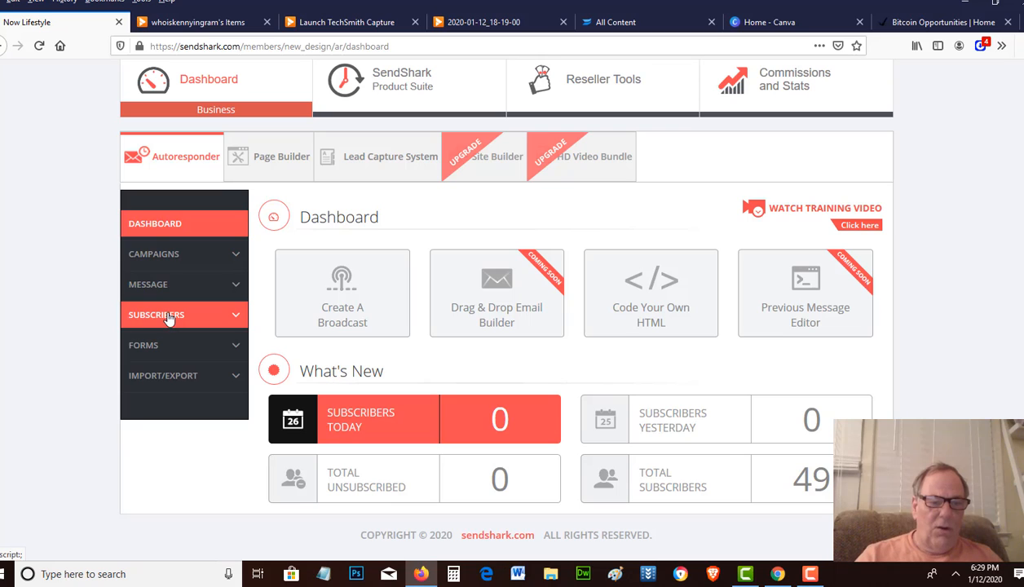
- Expand the Subscribers and Forms sidebar sections to list search, add, block and form options
click(170, 314)
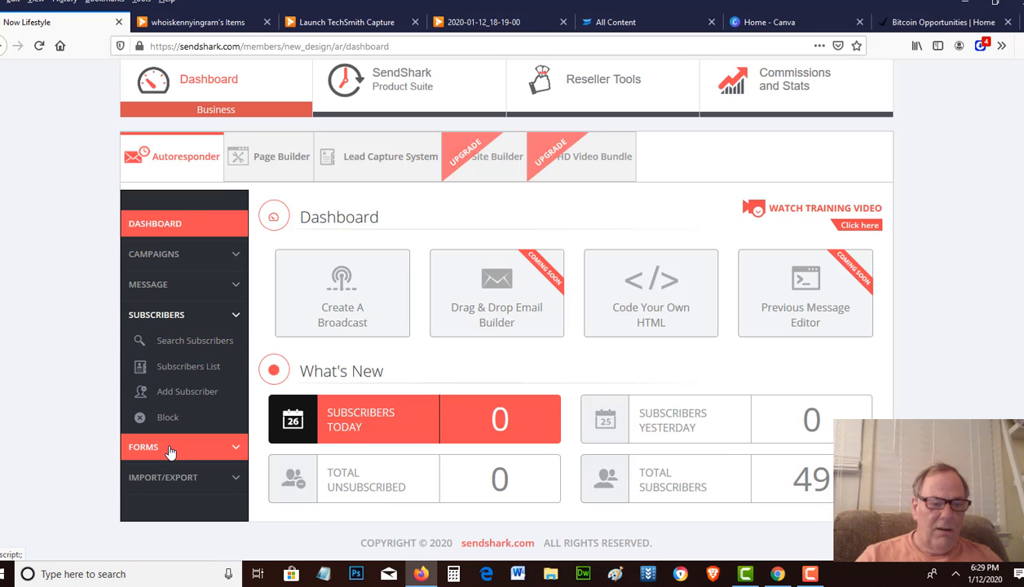
click(171, 447)
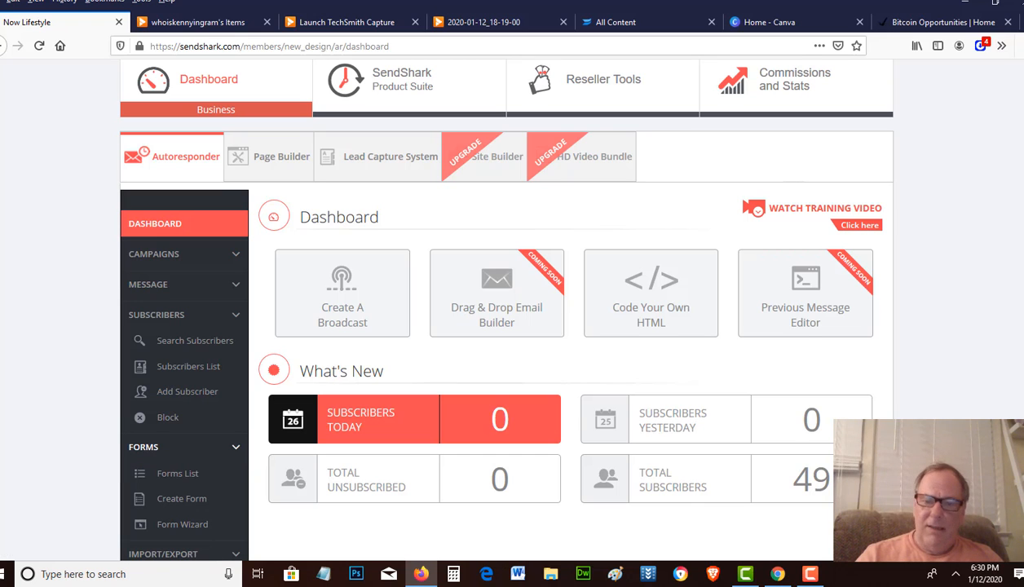
scroll(down, 3)
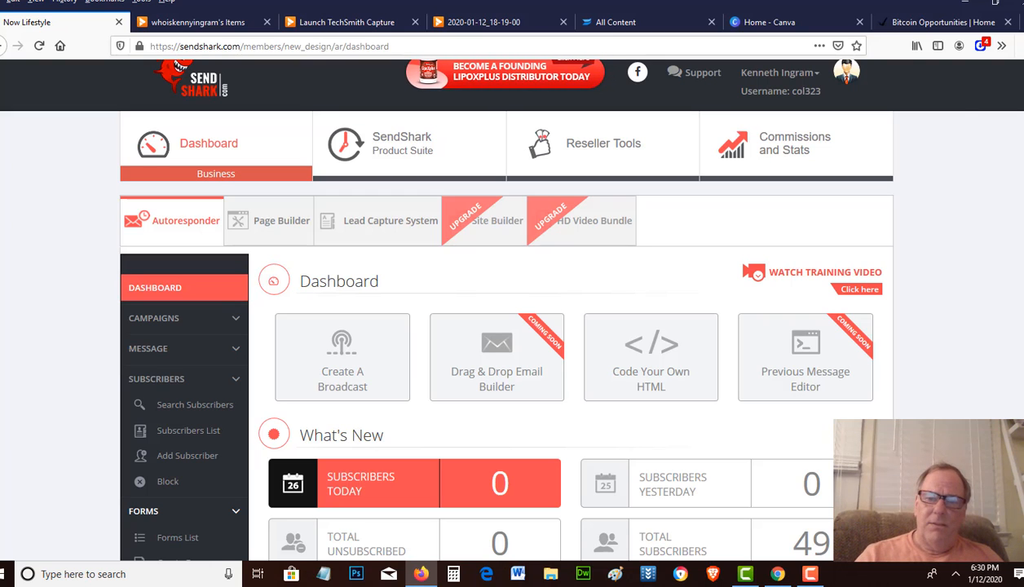
mouse_move(285, 80)
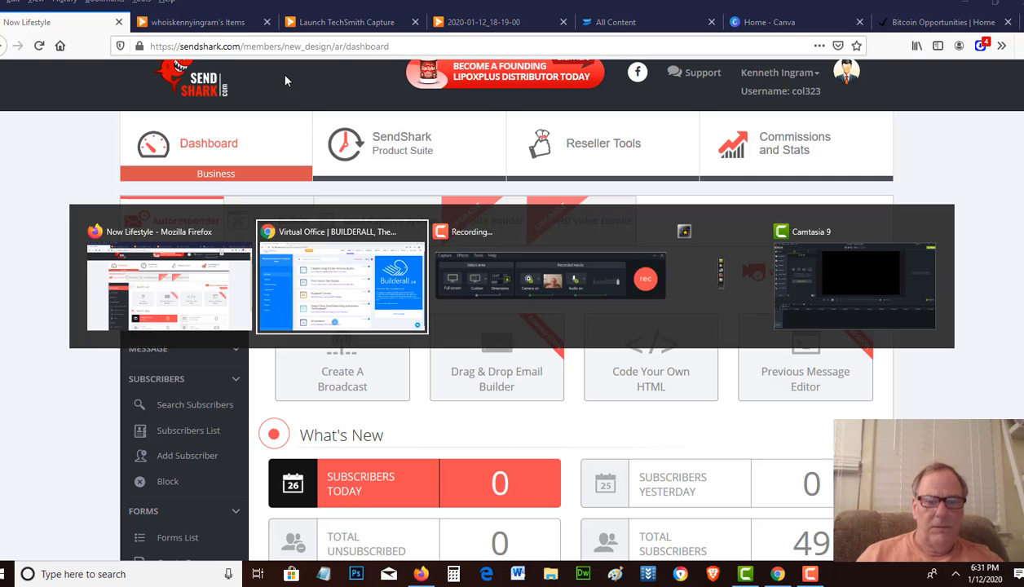
- Browse Builderall's tool catalogue categories, showing Cheetah, Pixel Perfect, Canvas, Mailingboss and eCommerce installed
click(341, 277)
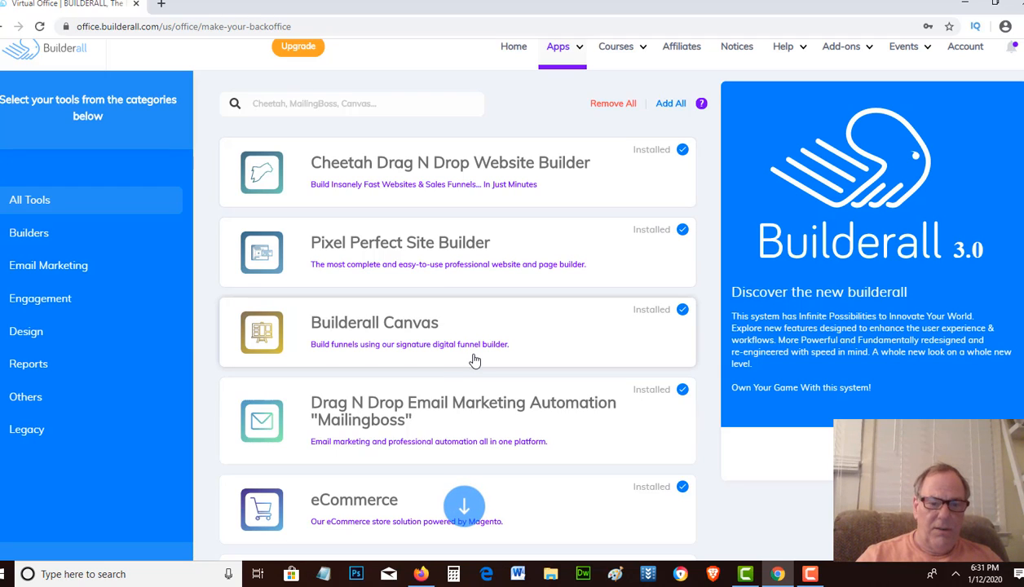
mouse_move(668, 404)
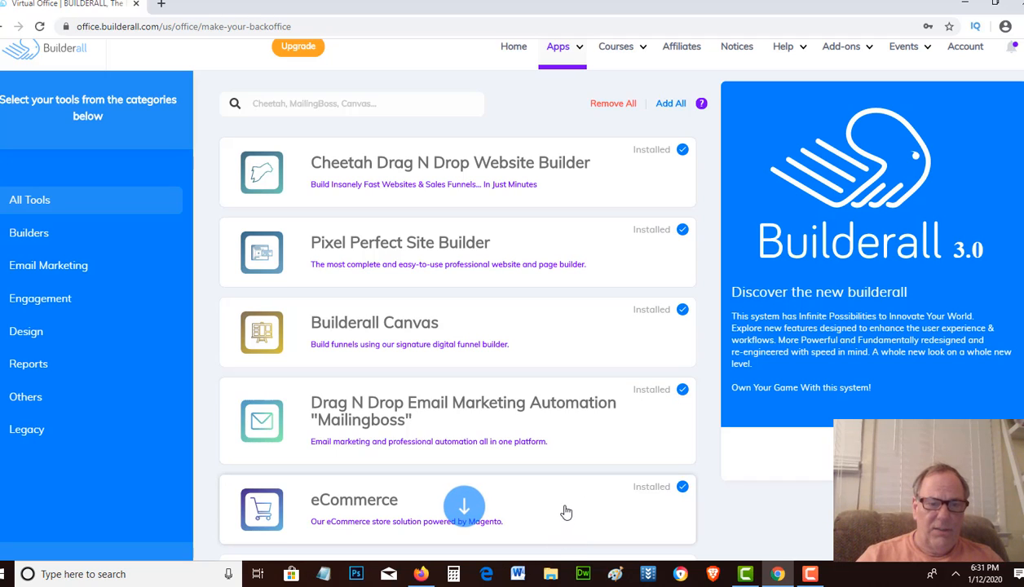
mouse_move(349, 342)
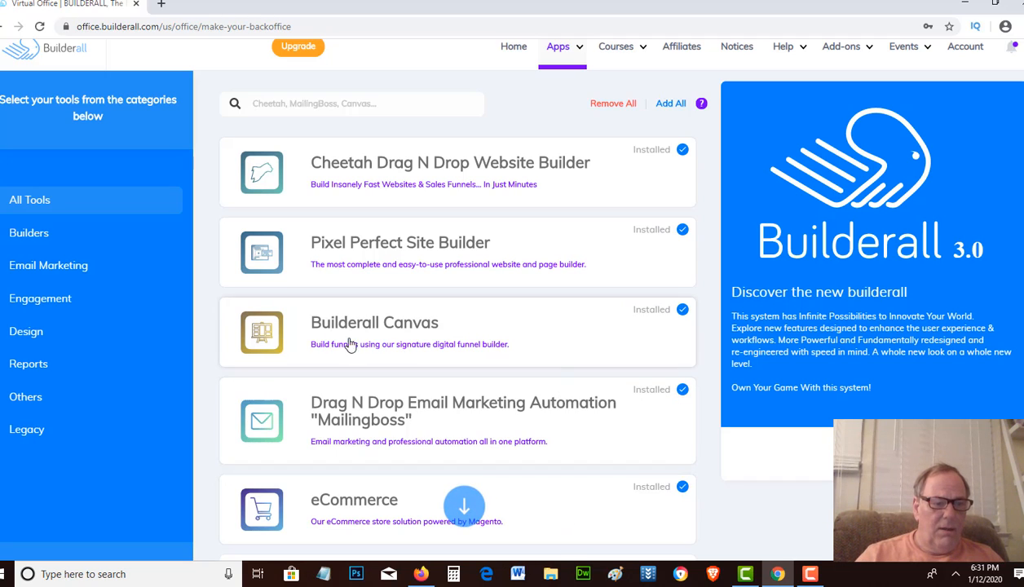
mouse_move(26, 330)
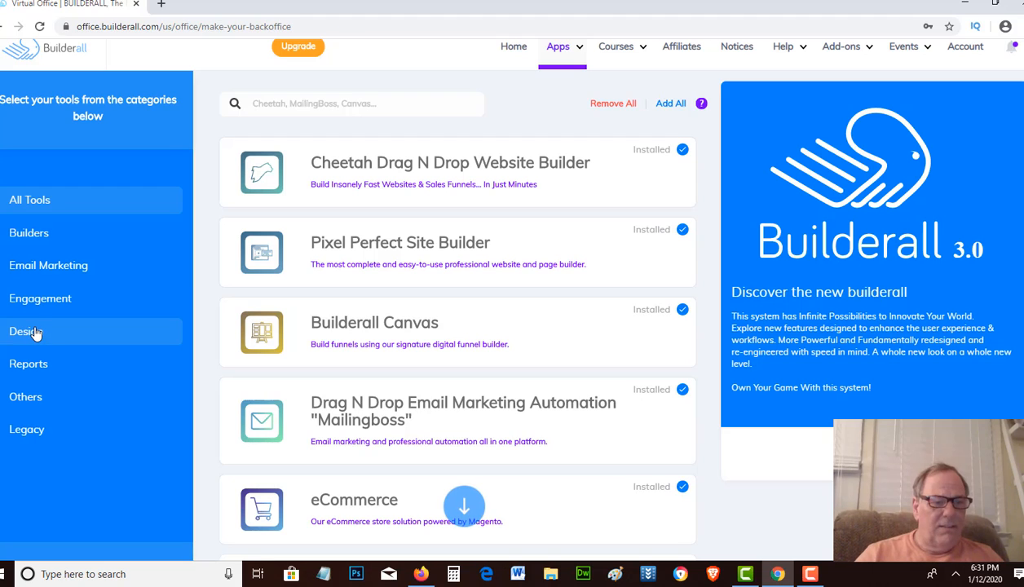
click(24, 331)
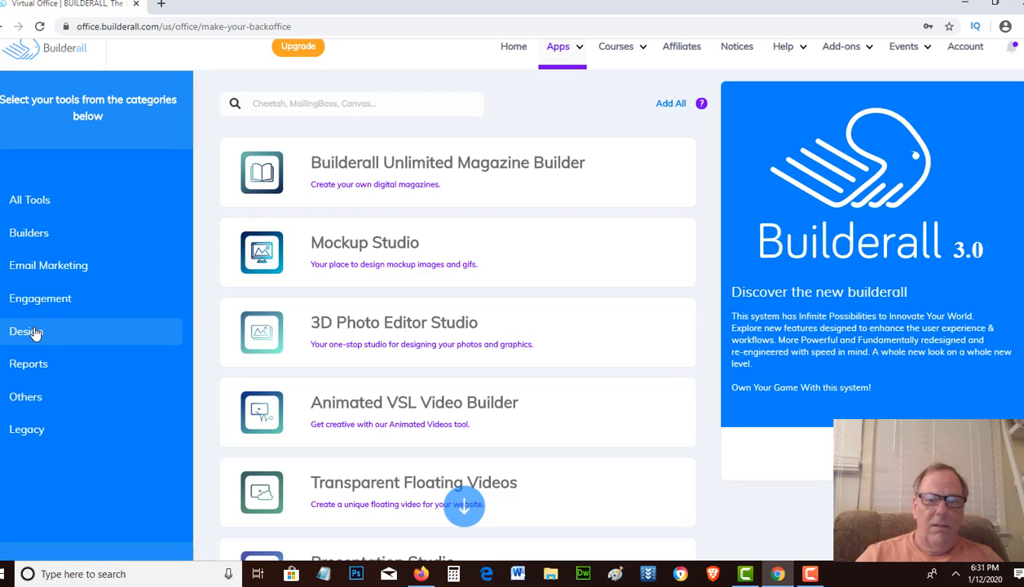
mouse_move(33, 334)
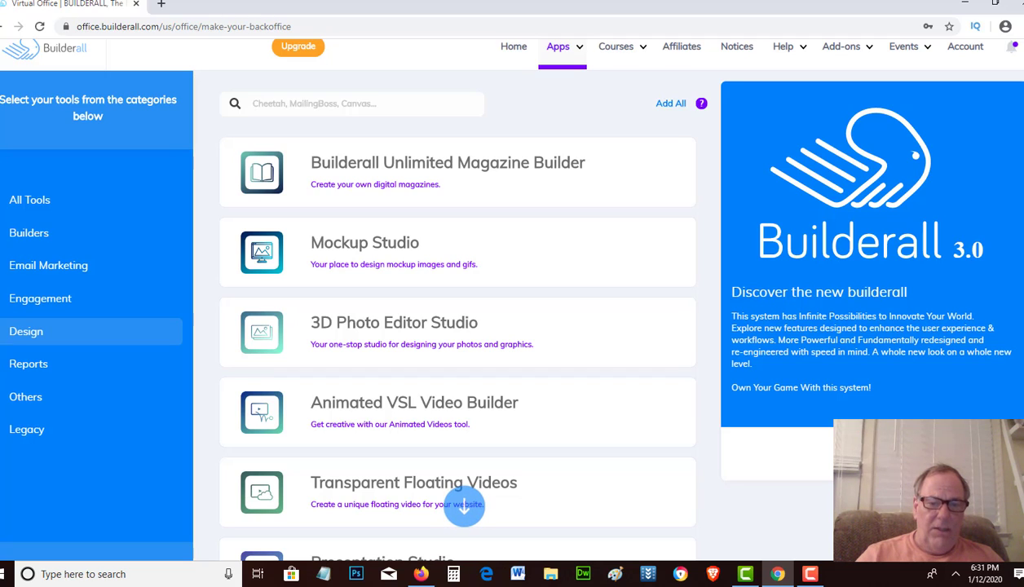
mouse_move(852, 101)
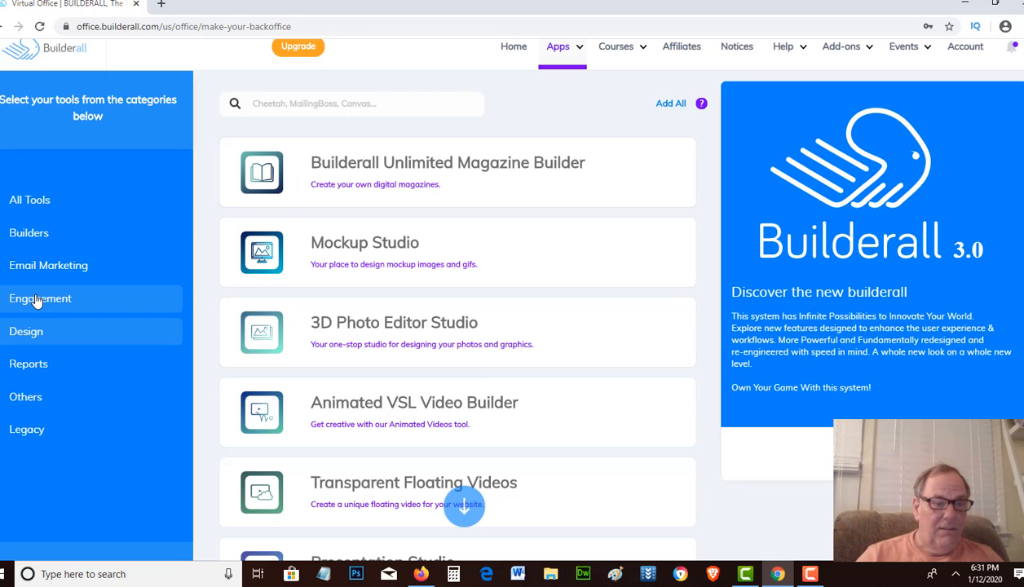
click(39, 296)
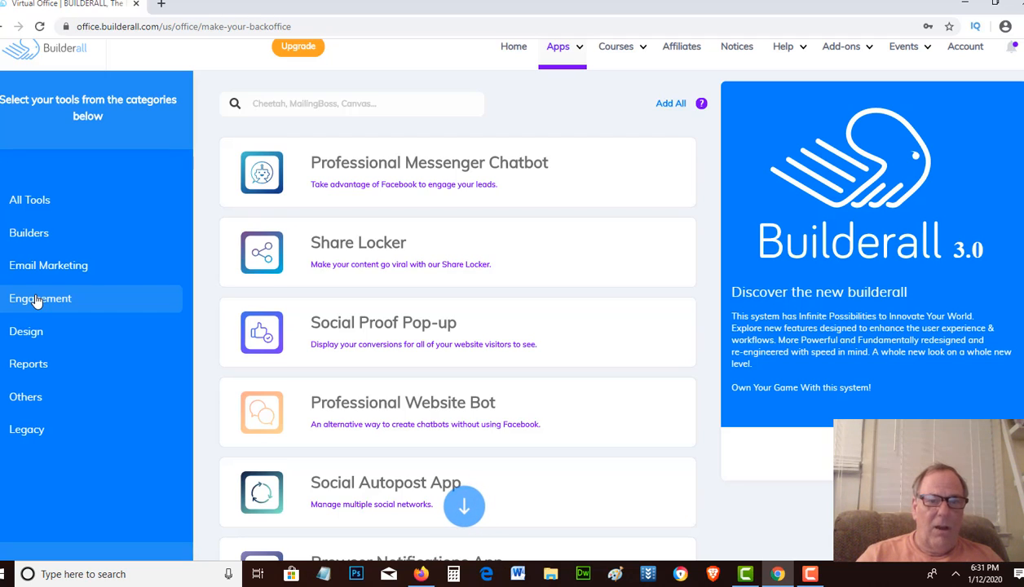
mouse_move(26, 331)
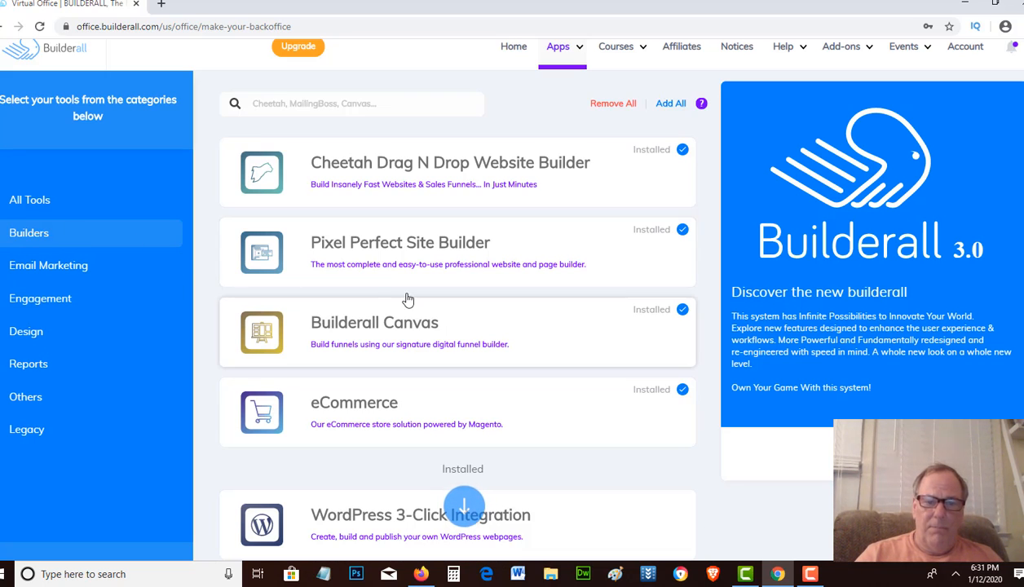
mouse_move(521, 287)
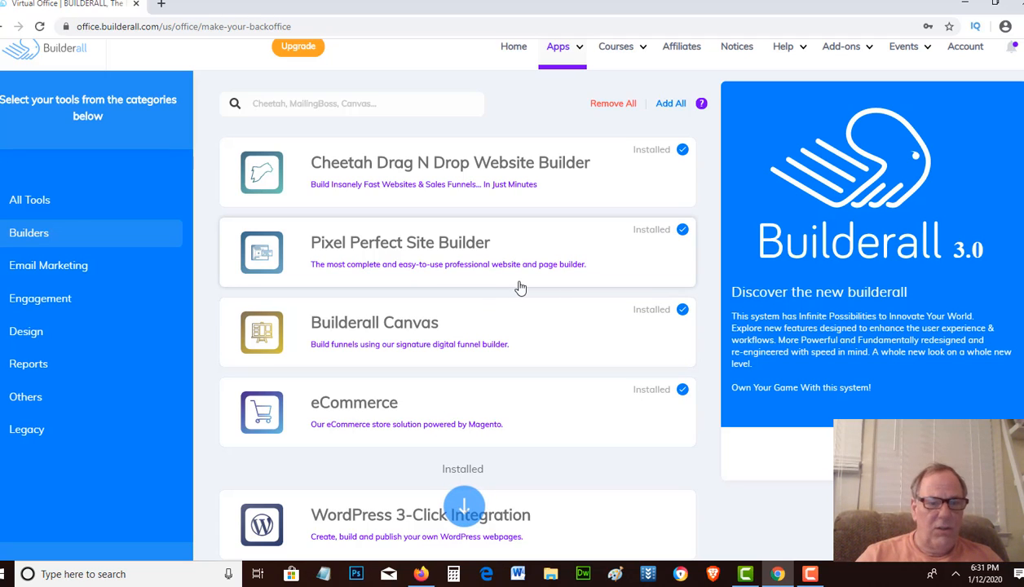
mouse_move(264, 270)
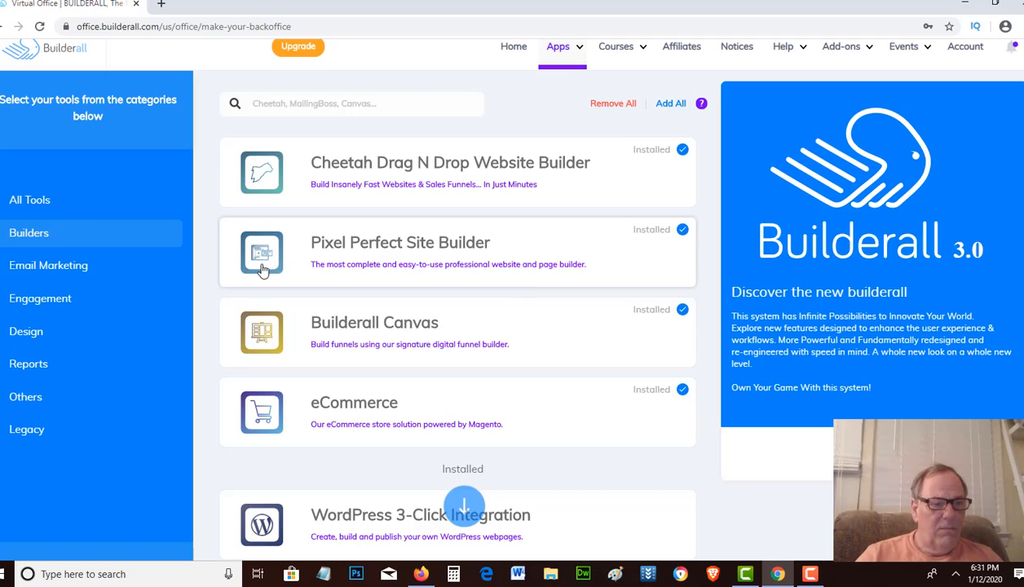
mouse_move(130, 264)
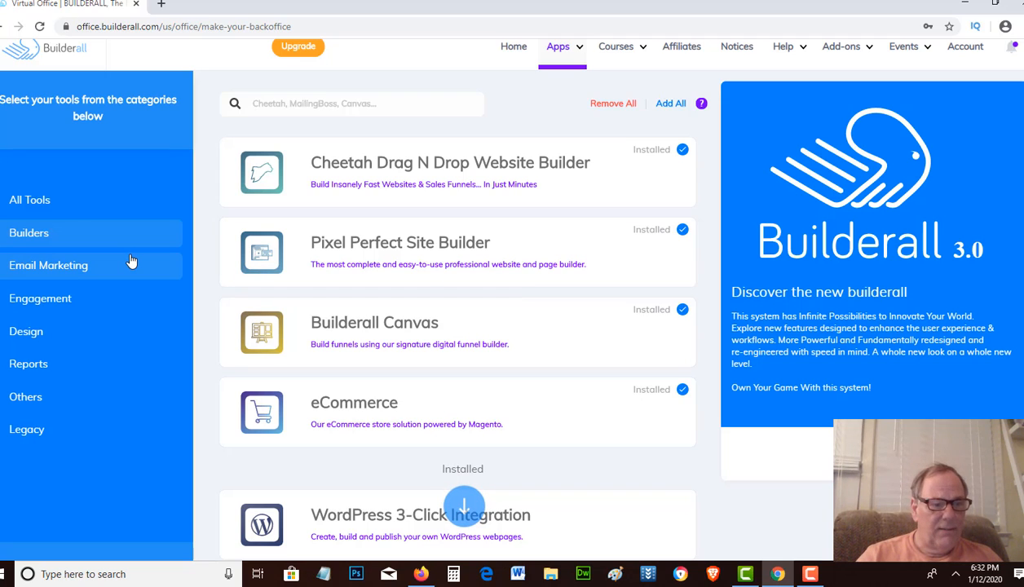
mouse_move(88, 298)
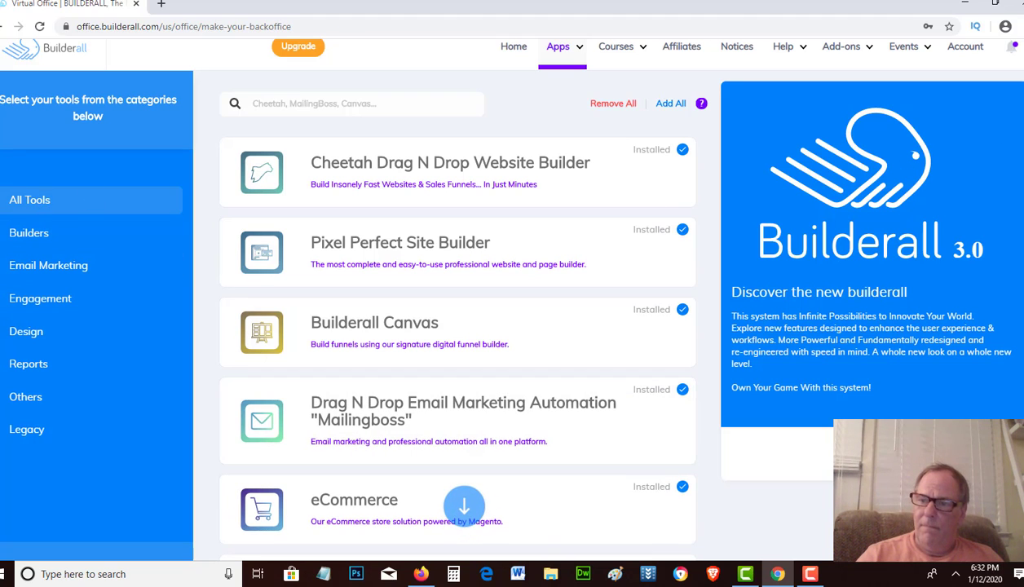
scroll(down, 3)
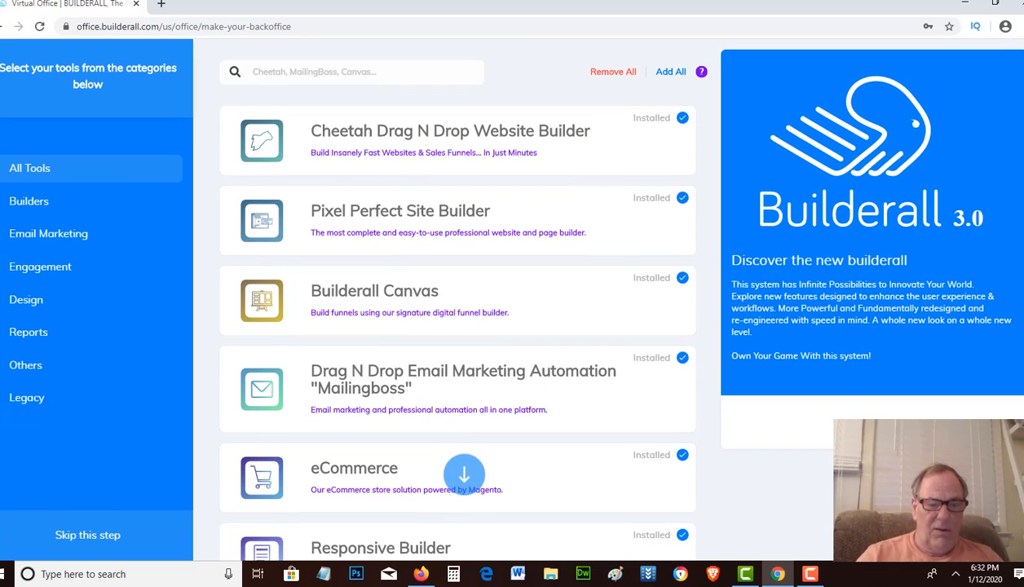
mouse_move(697, 121)
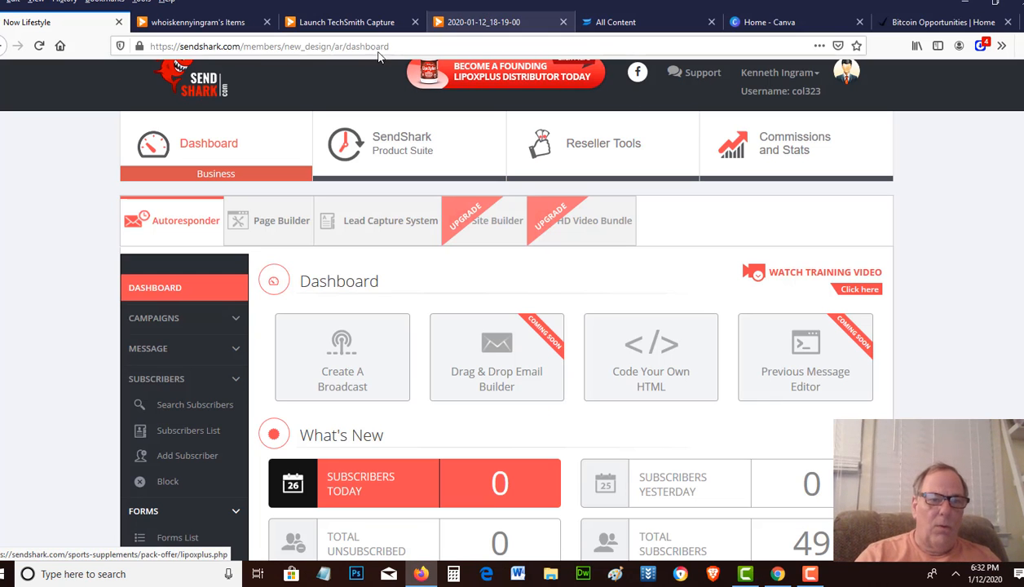
- Show the empty Screencast All Items media library for whoiskennyingram
click(197, 23)
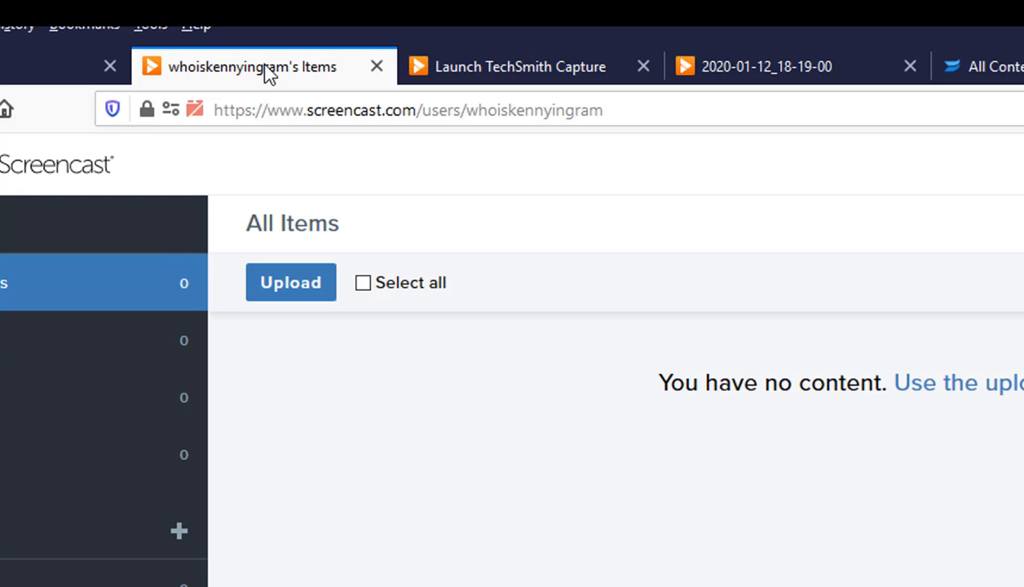
mouse_move(411, 176)
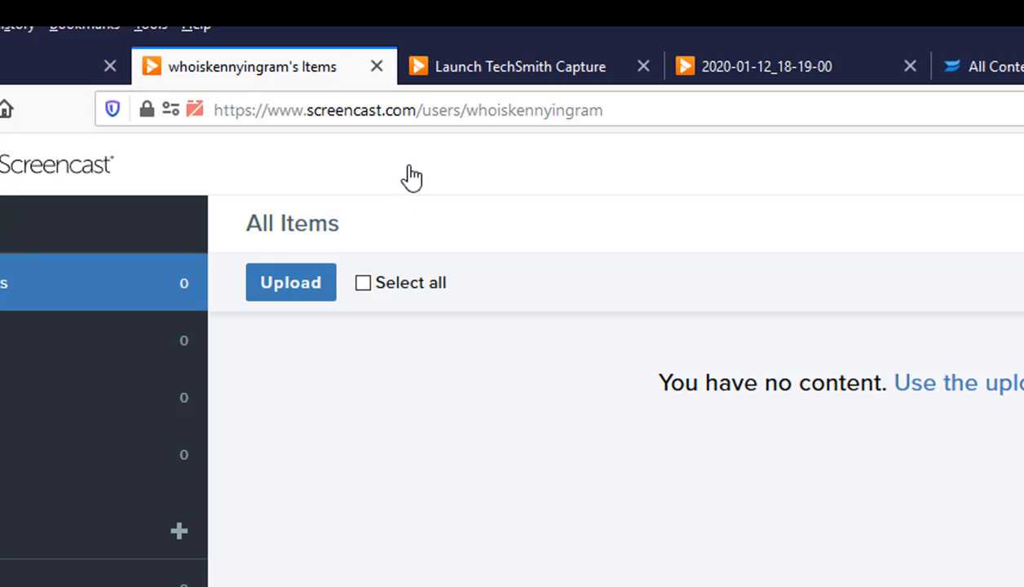
mouse_move(554, 208)
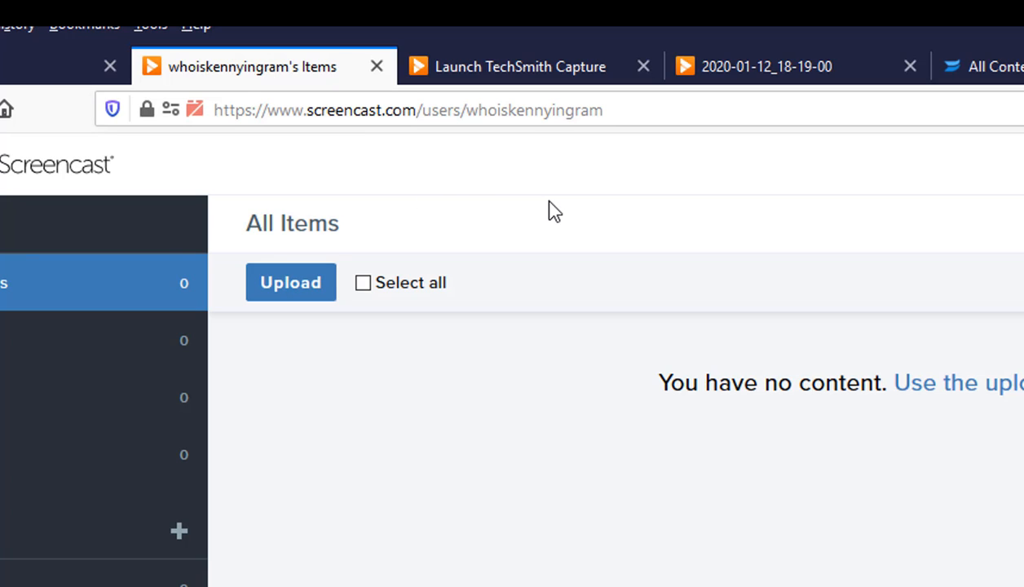
mouse_move(691, 270)
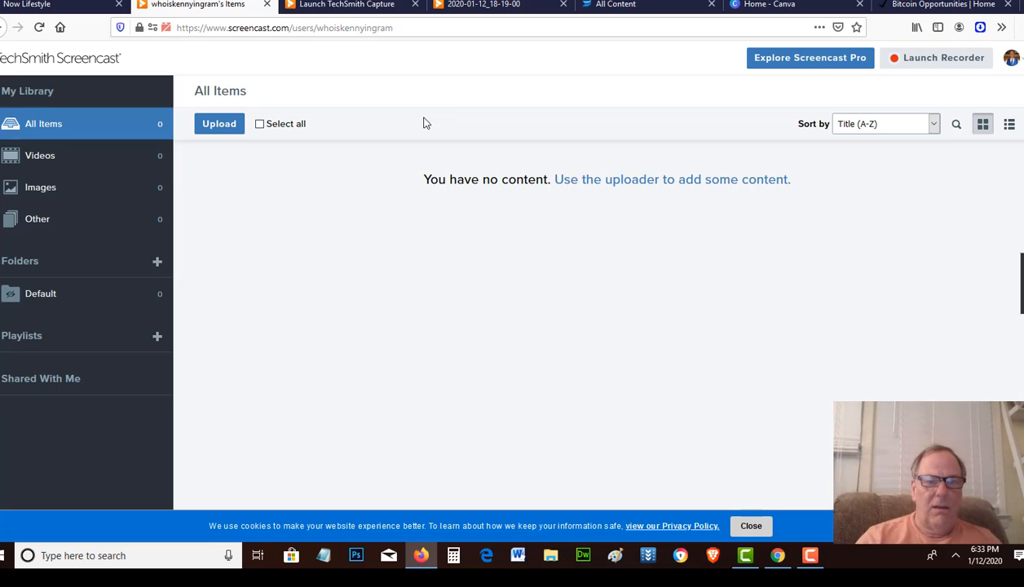
mouse_move(345, 3)
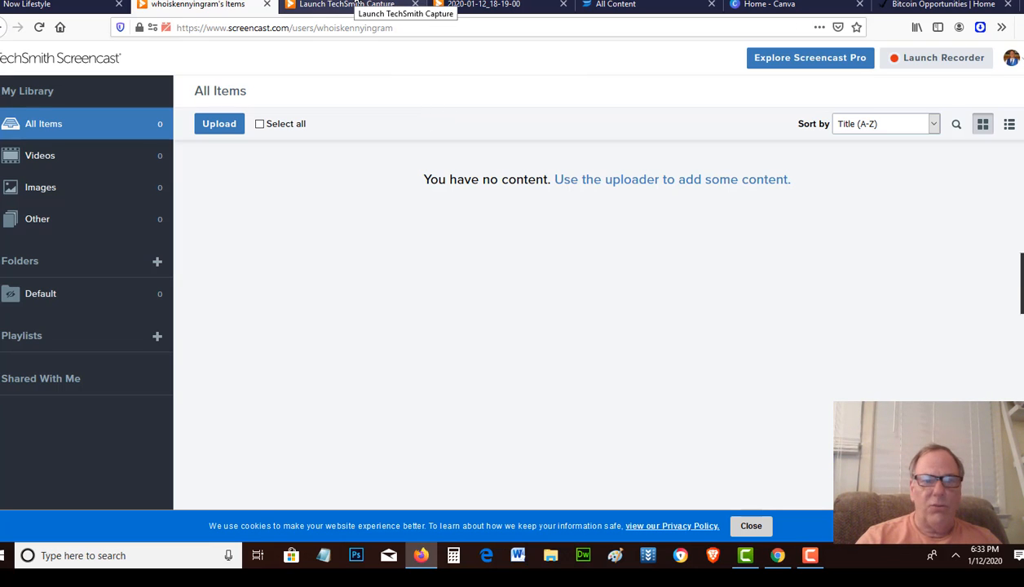
- Show the TechSmith Capture launch page, then play the 2020-01-12_18-19-00 recording
click(942, 57)
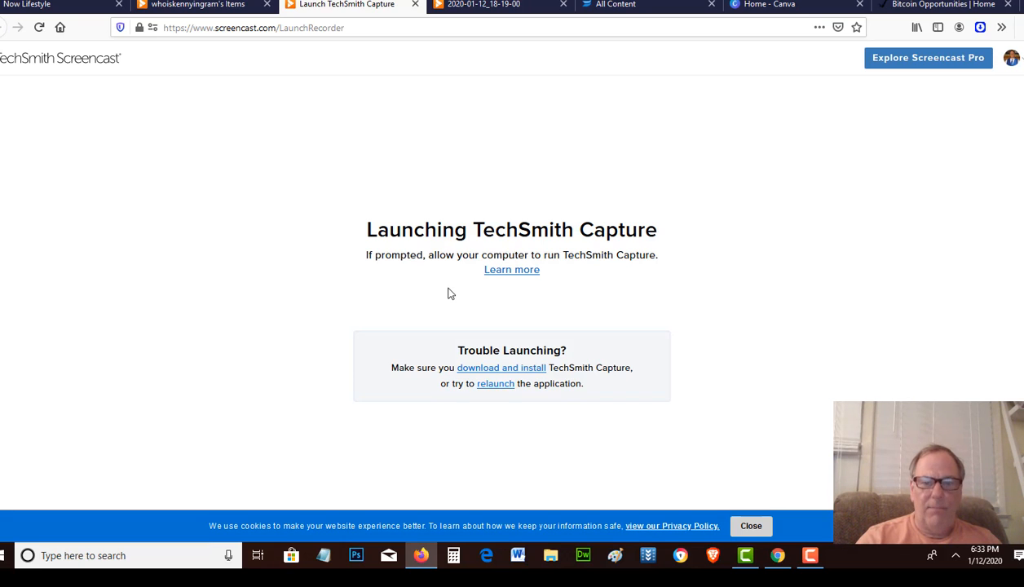
mouse_move(489, 107)
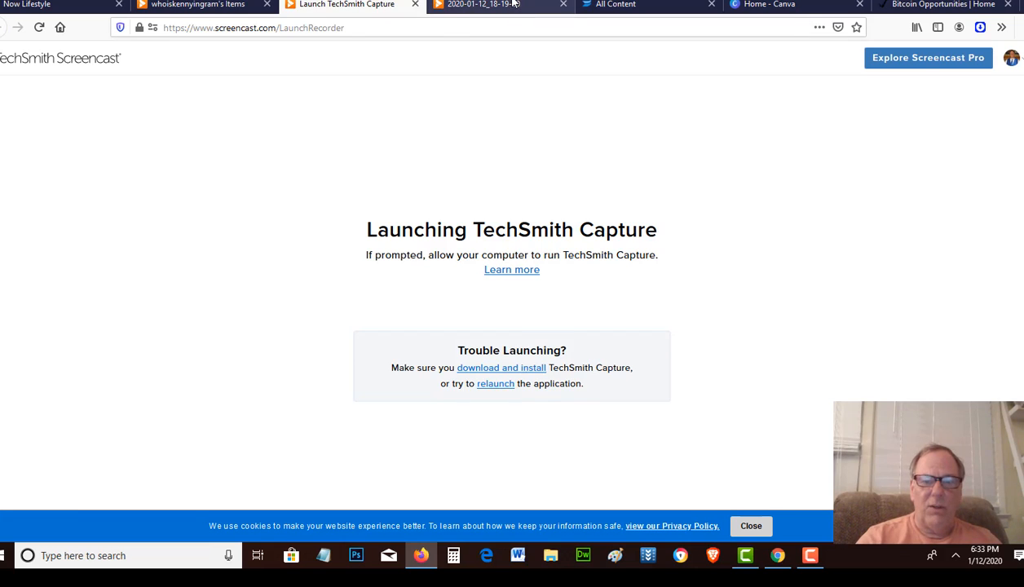
click(483, 5)
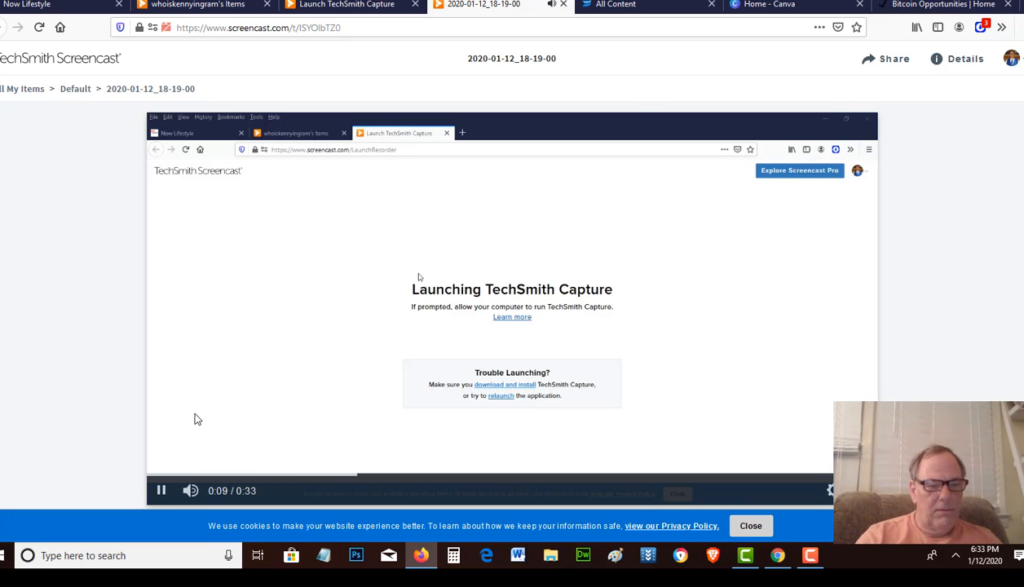
- Pause and resume the recording, view its share URL and embed code, then dismiss them
click(161, 489)
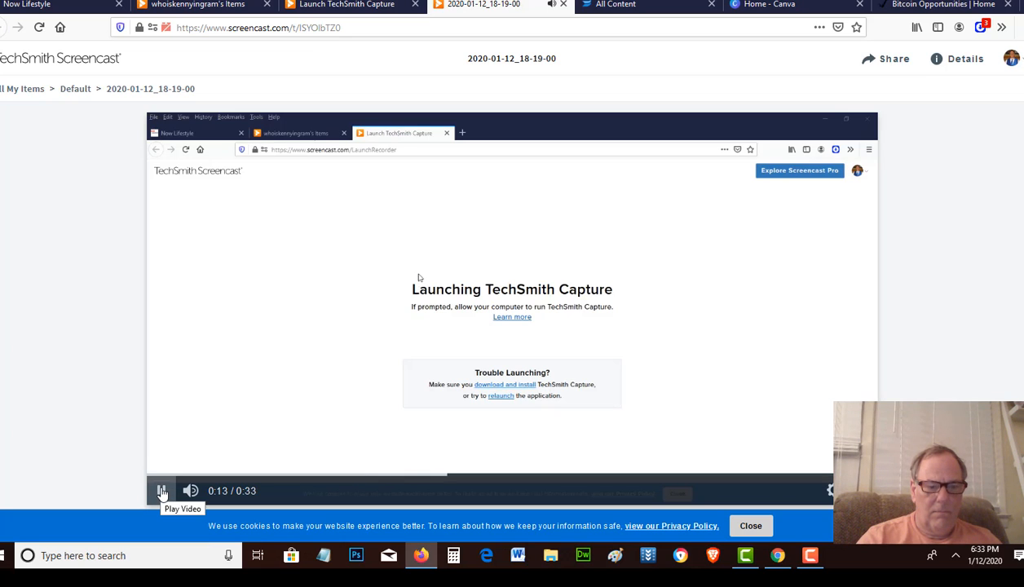
click(161, 489)
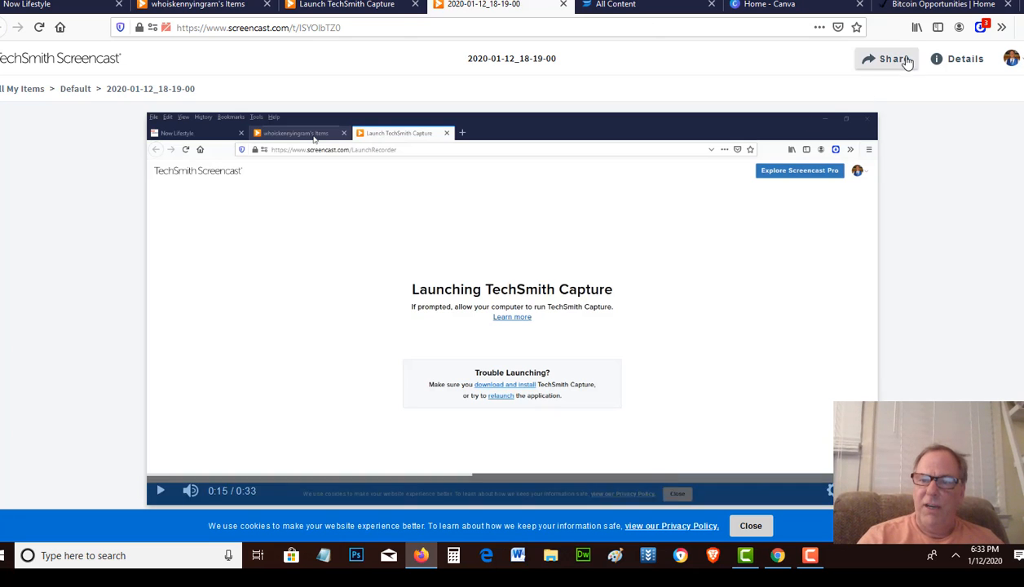
click(887, 59)
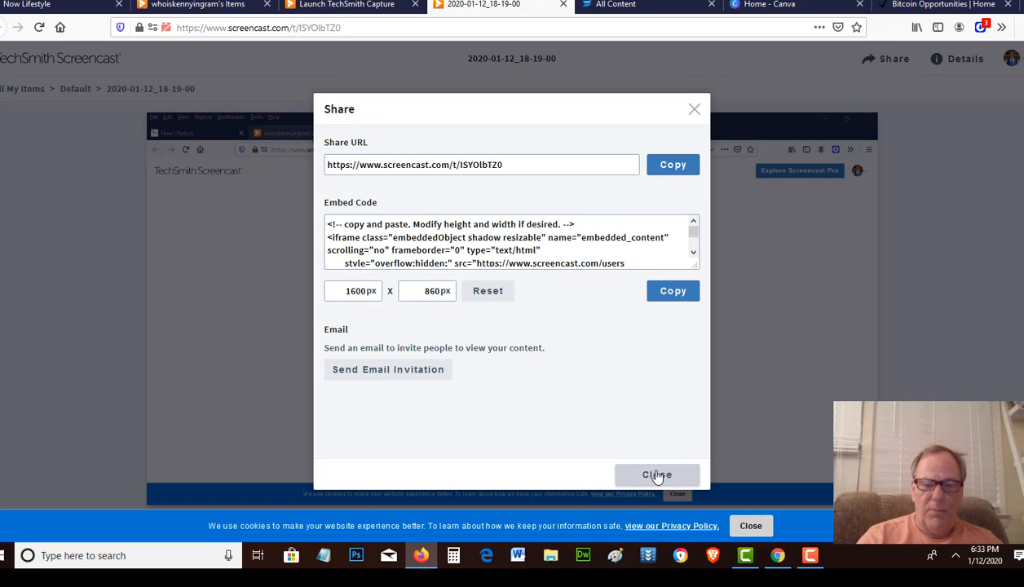
click(657, 475)
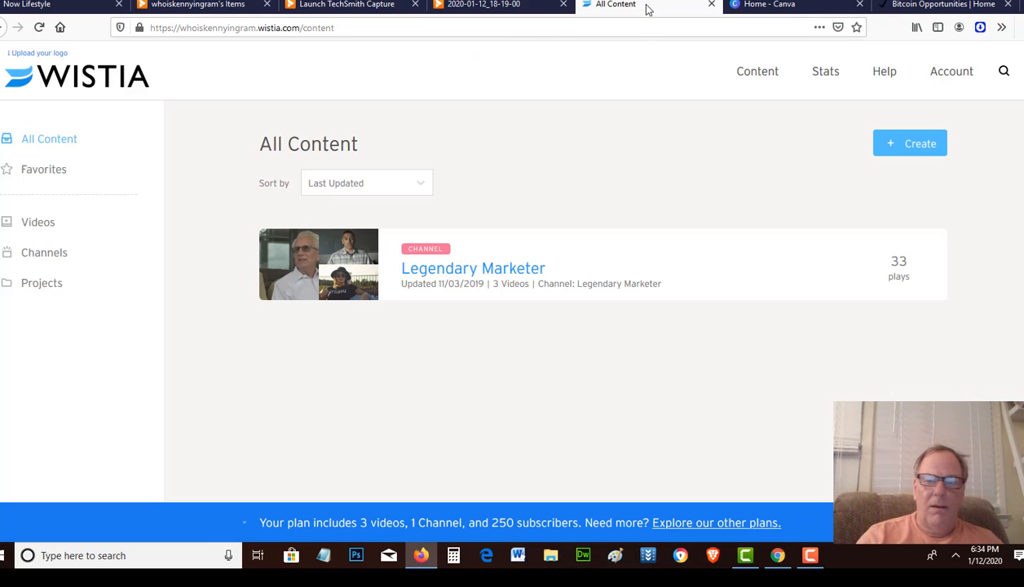
- Show Canva's home page with its Design anything search and suggested design types
click(766, 7)
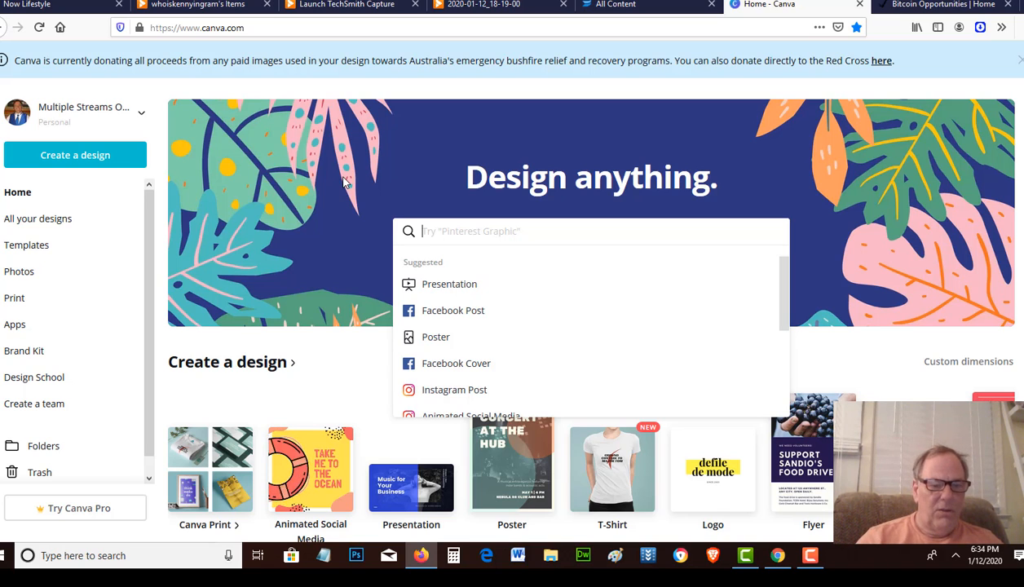
mouse_move(297, 295)
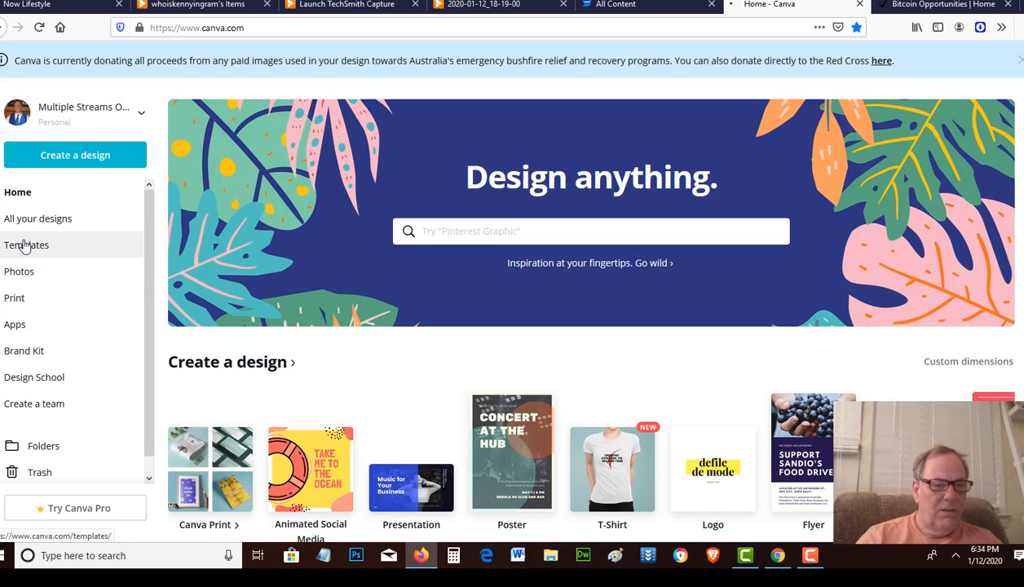
- Browse Canva's Discover Templates categories, then return to Wistia's Legendary Marketer content library
click(26, 244)
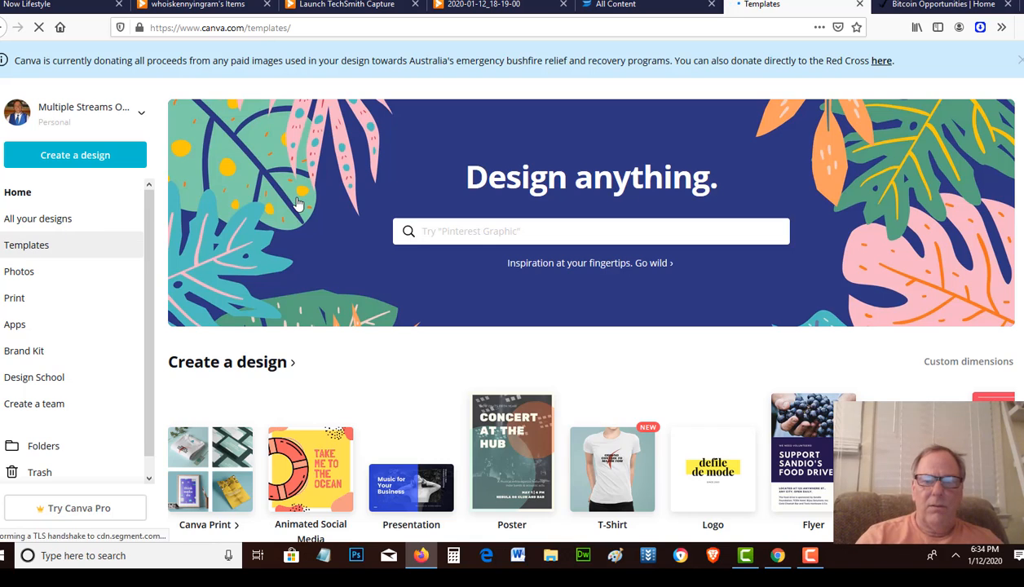
click(26, 244)
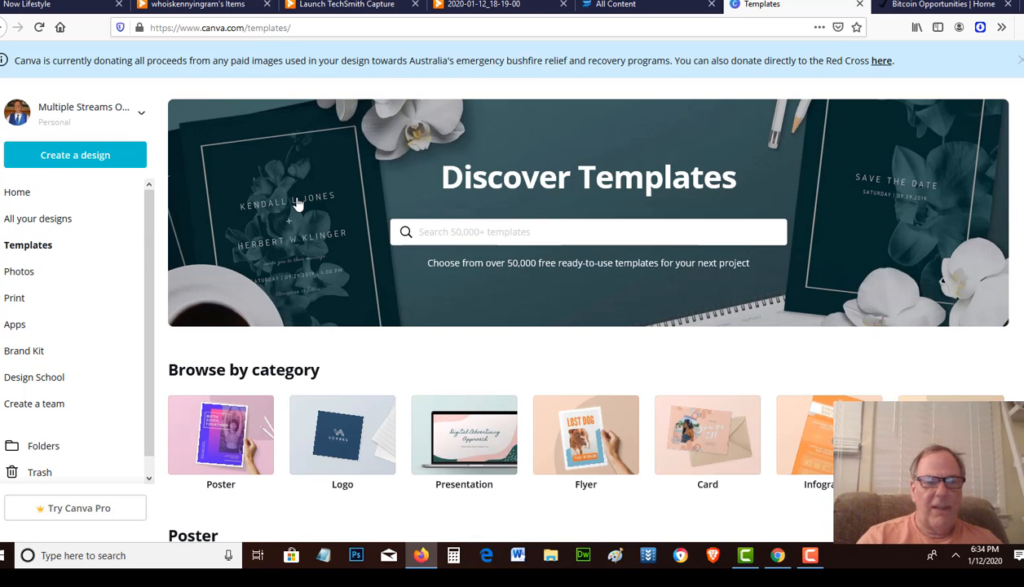
mouse_move(392, 186)
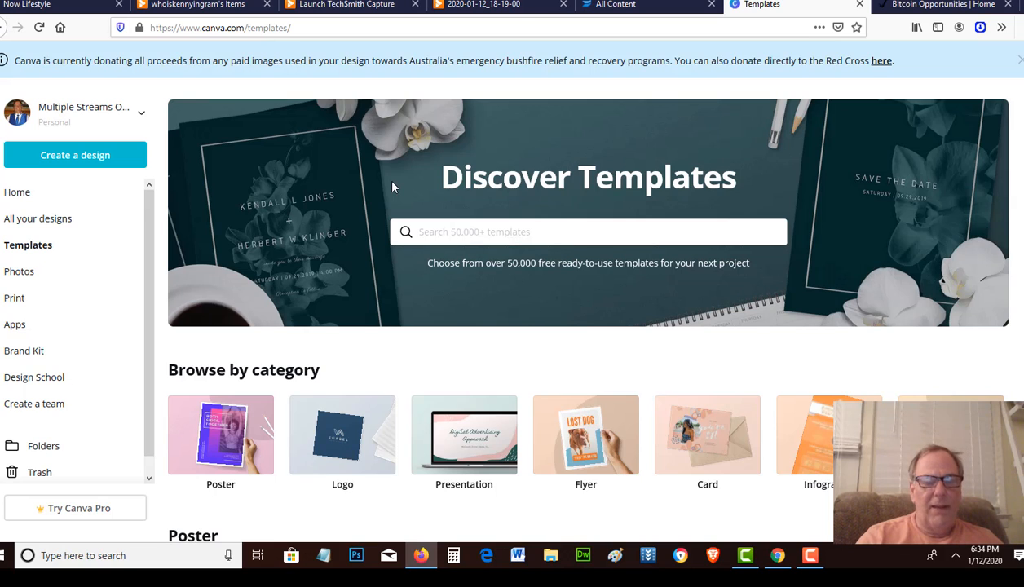
mouse_move(575, 161)
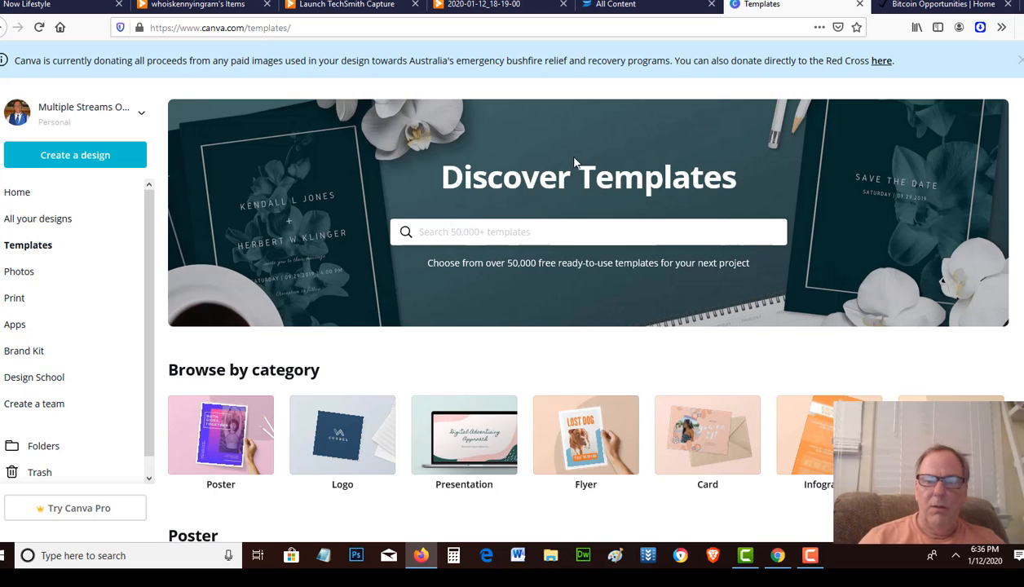
mouse_move(514, 118)
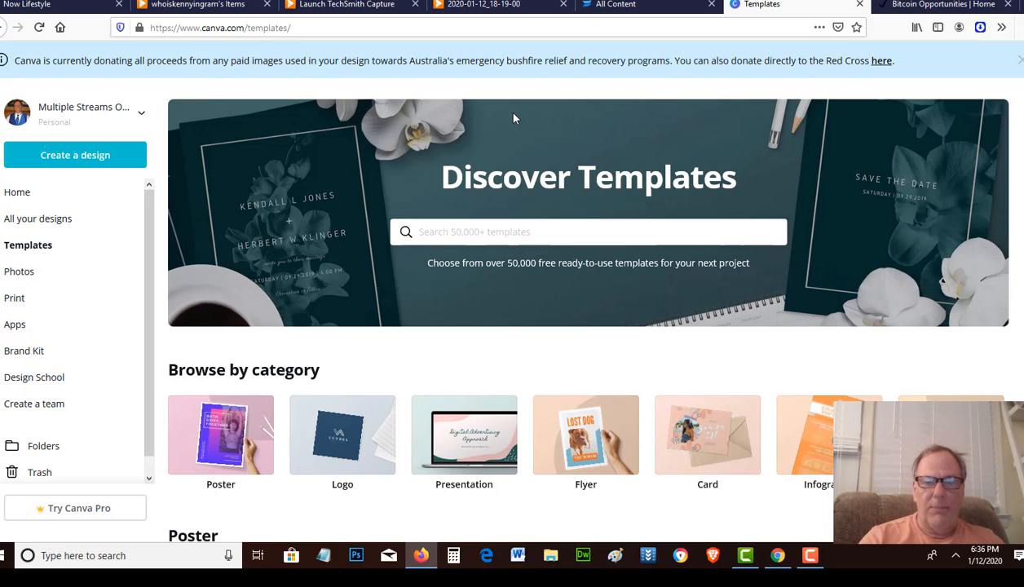
mouse_move(507, 116)
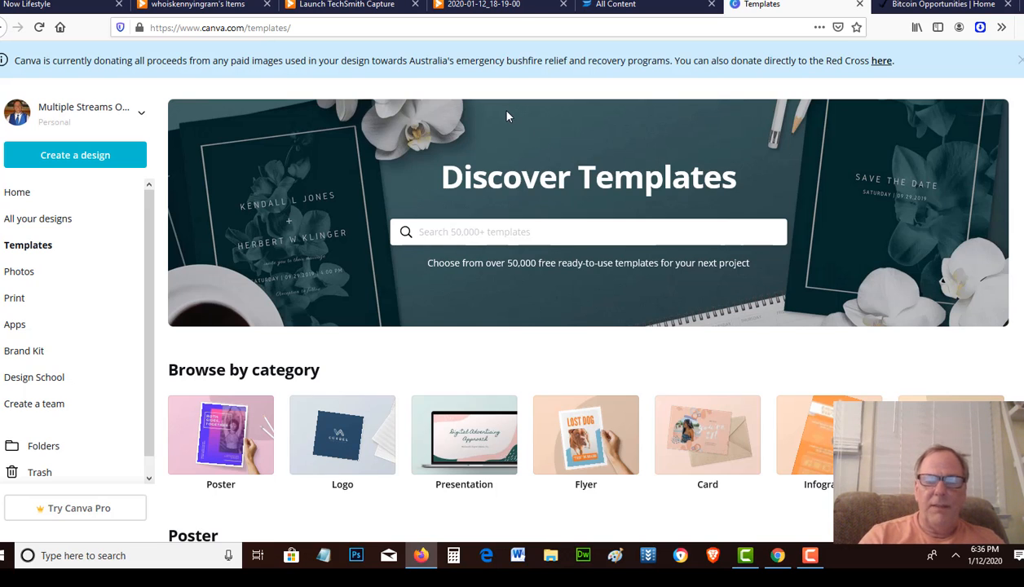
mouse_move(587, 120)
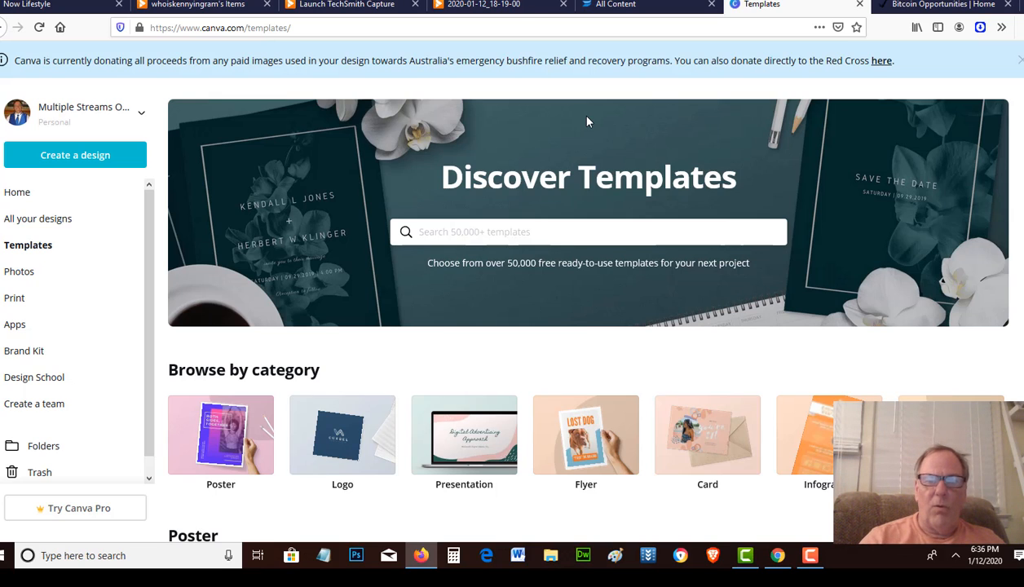
mouse_move(612, 51)
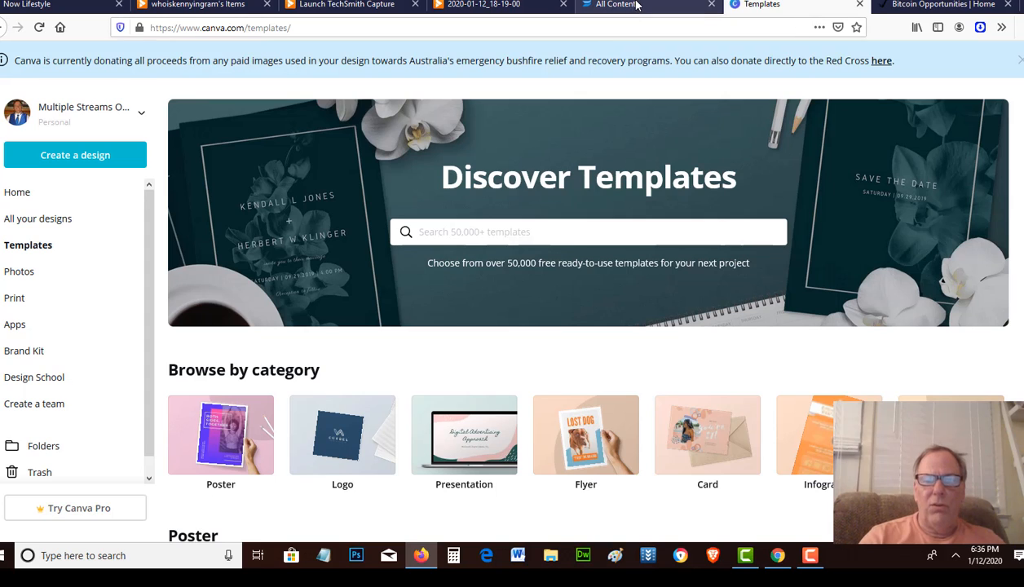
click(615, 5)
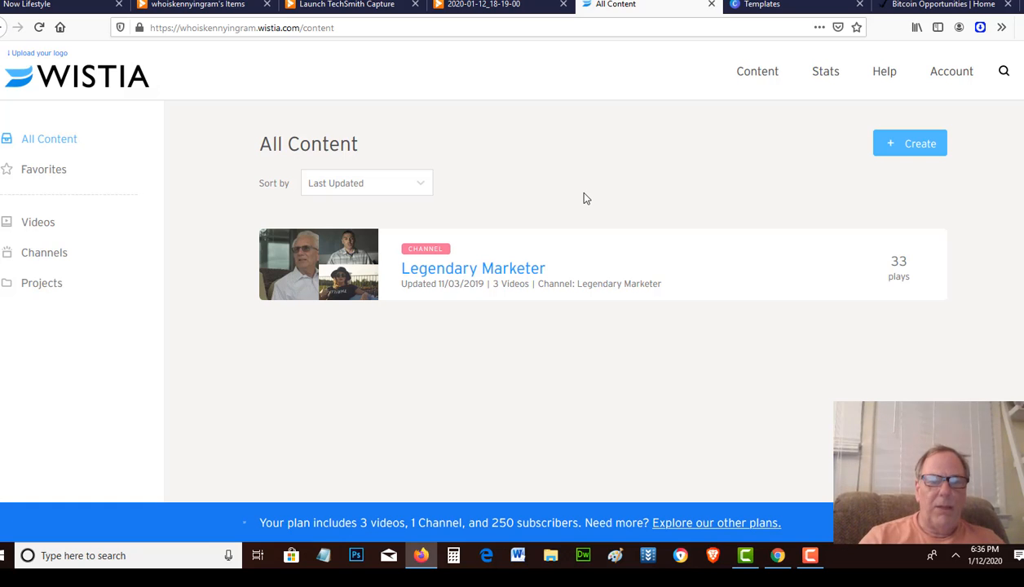
mouse_move(506, 202)
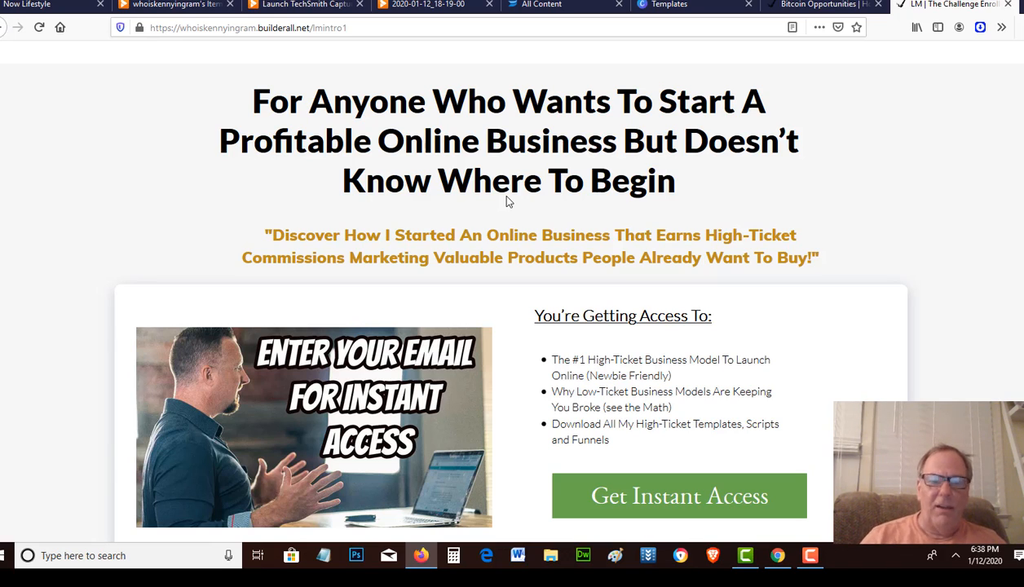
mouse_move(802, 101)
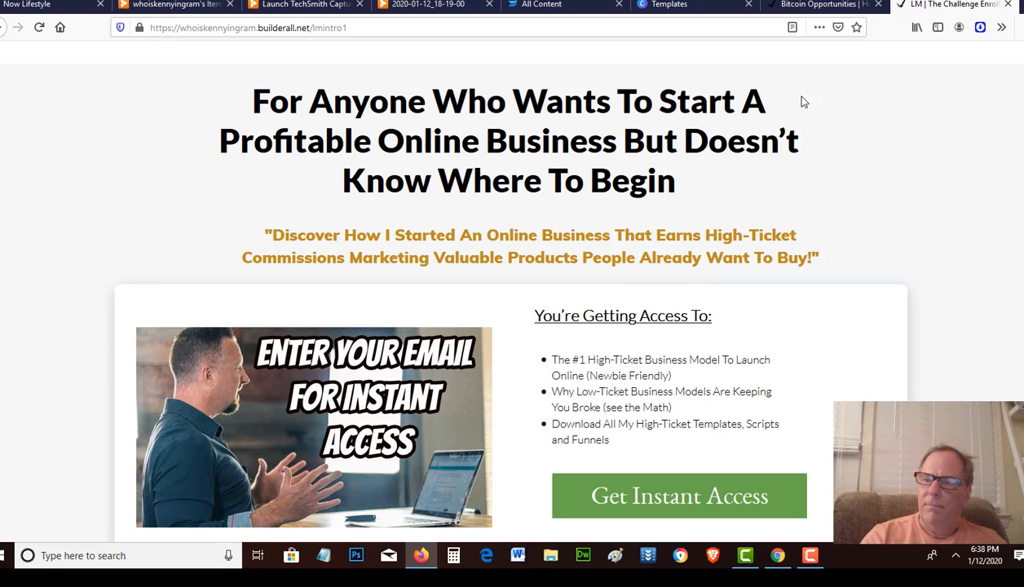
mouse_move(1008, 92)
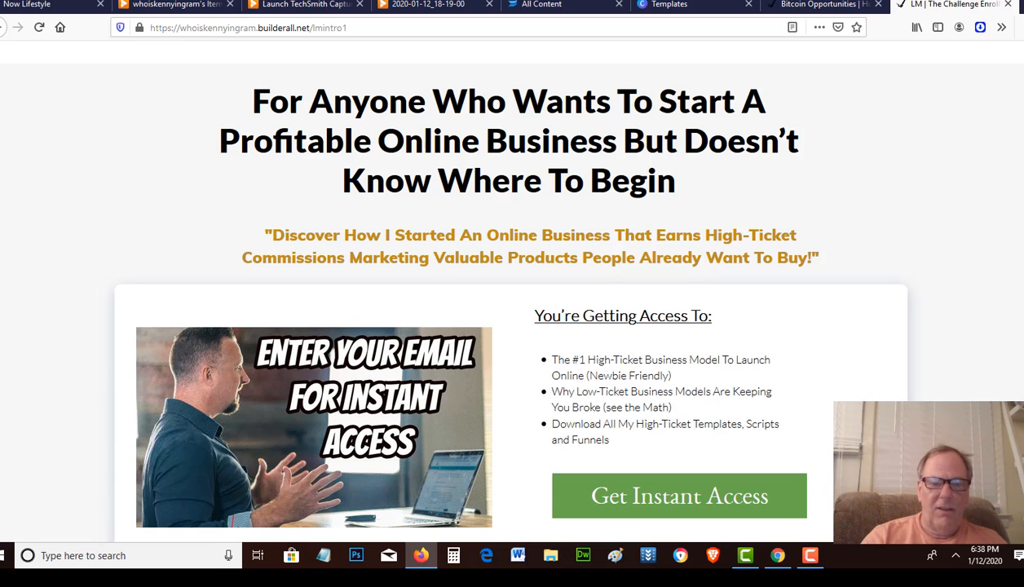
- Scroll the capture page past the Get Instant Access box to David's backstory and testimonial videos
scroll(down, 3)
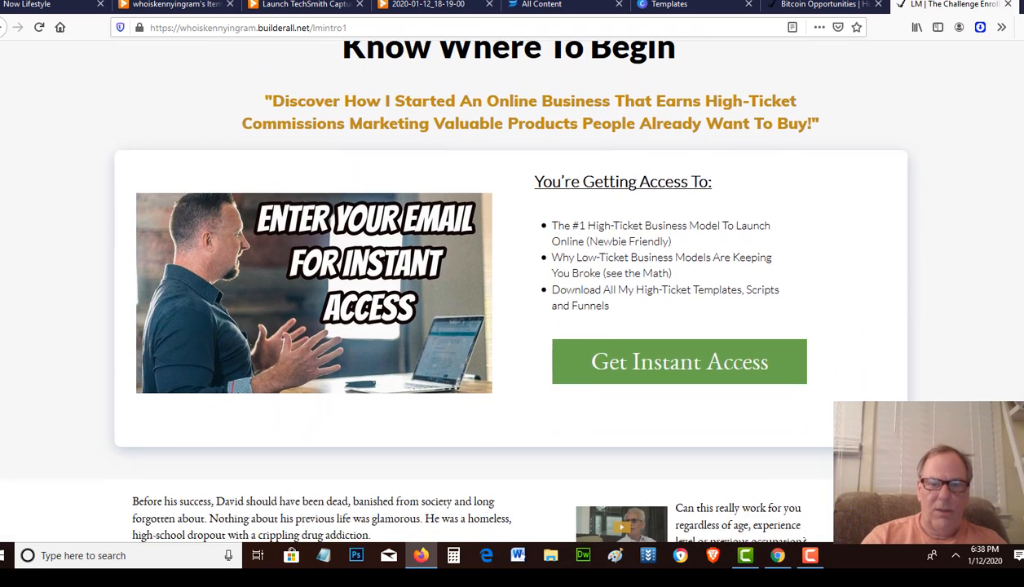
scroll(up, 3)
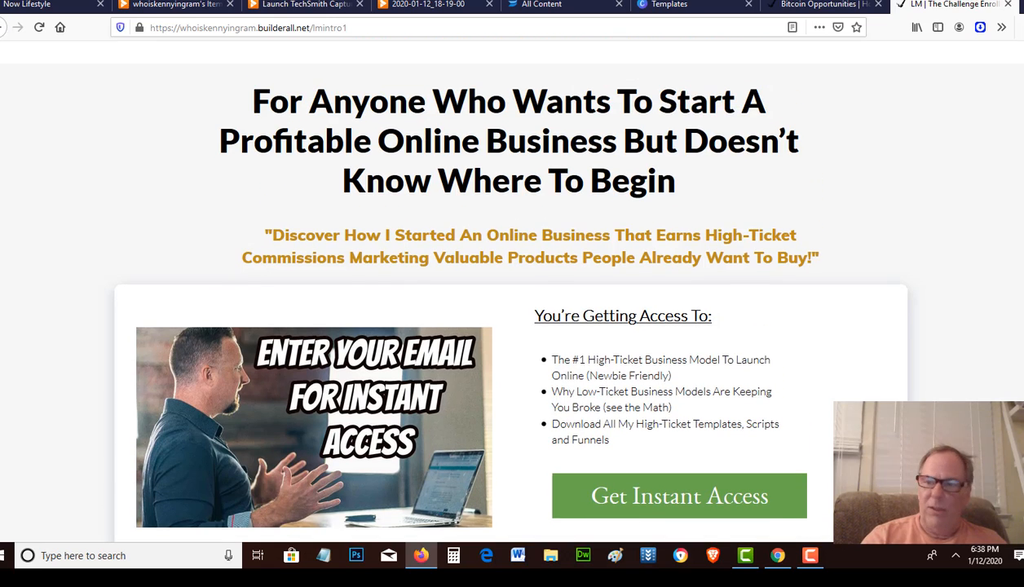
scroll(down, 3)
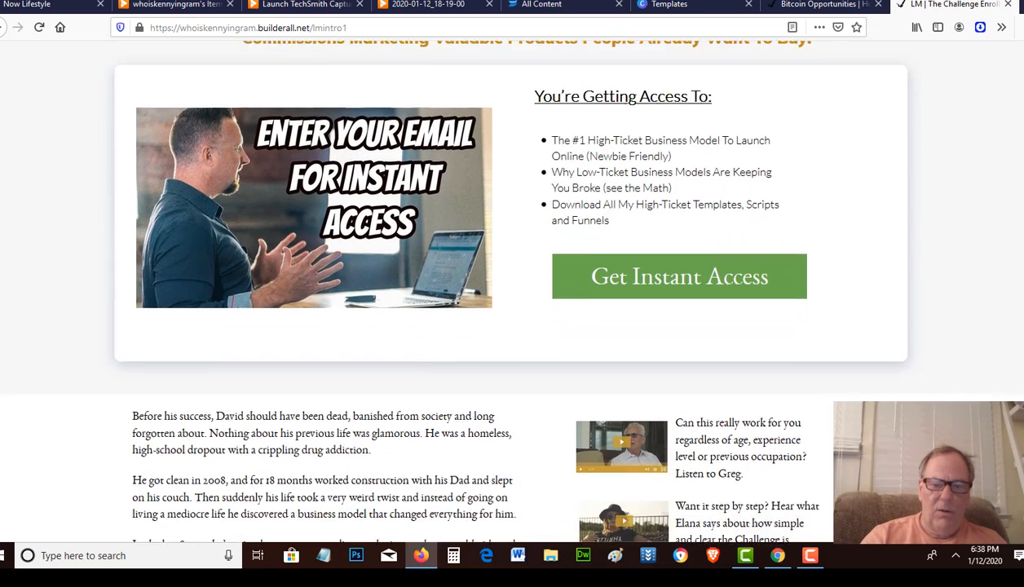
scroll(down, 3)
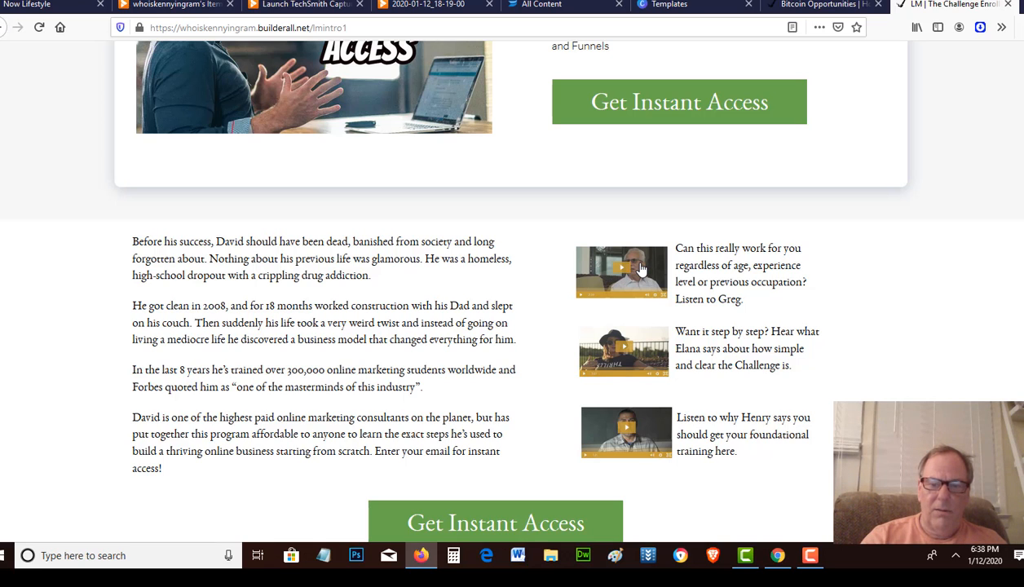
click(621, 271)
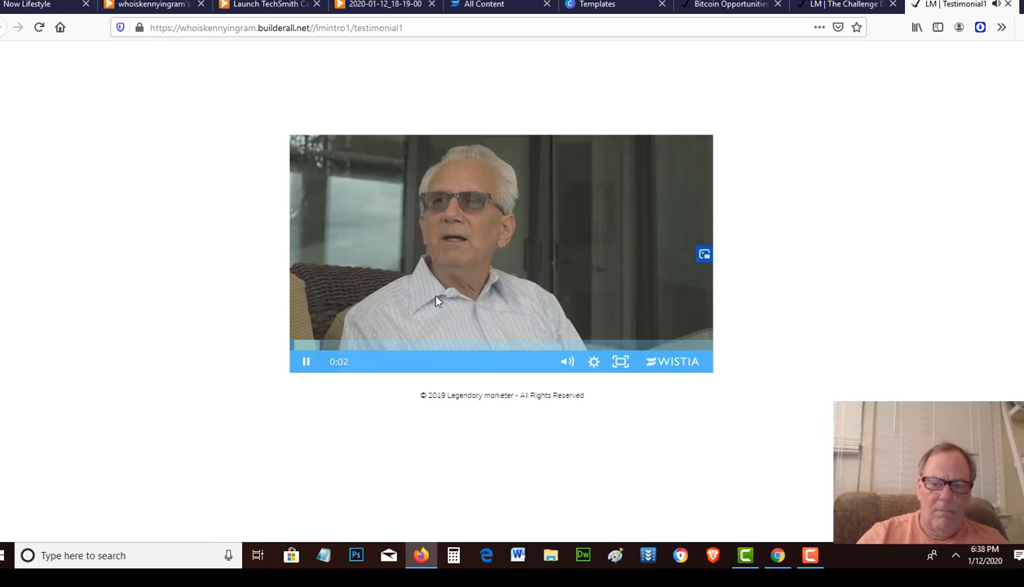
mouse_move(546, 365)
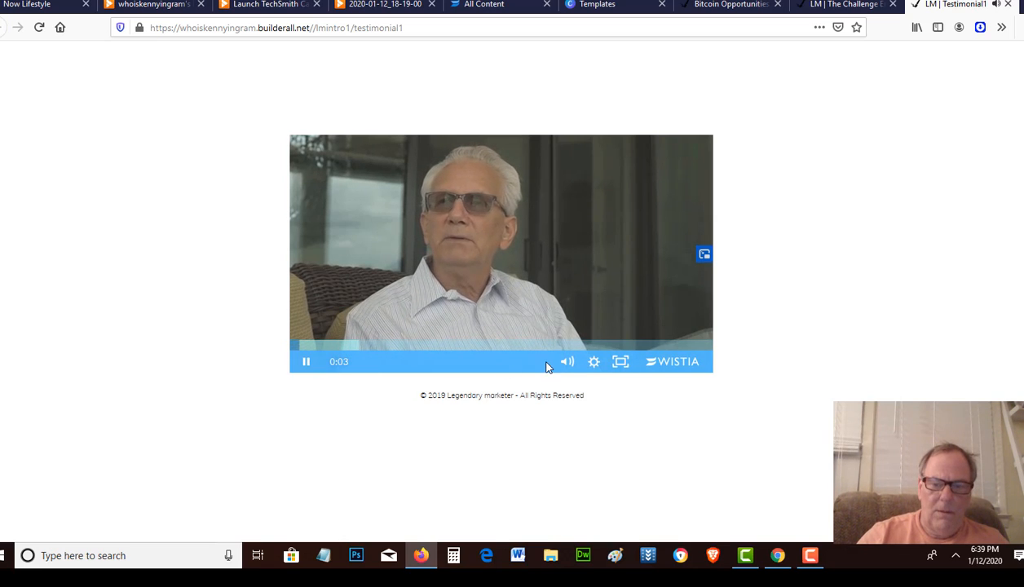
click(691, 362)
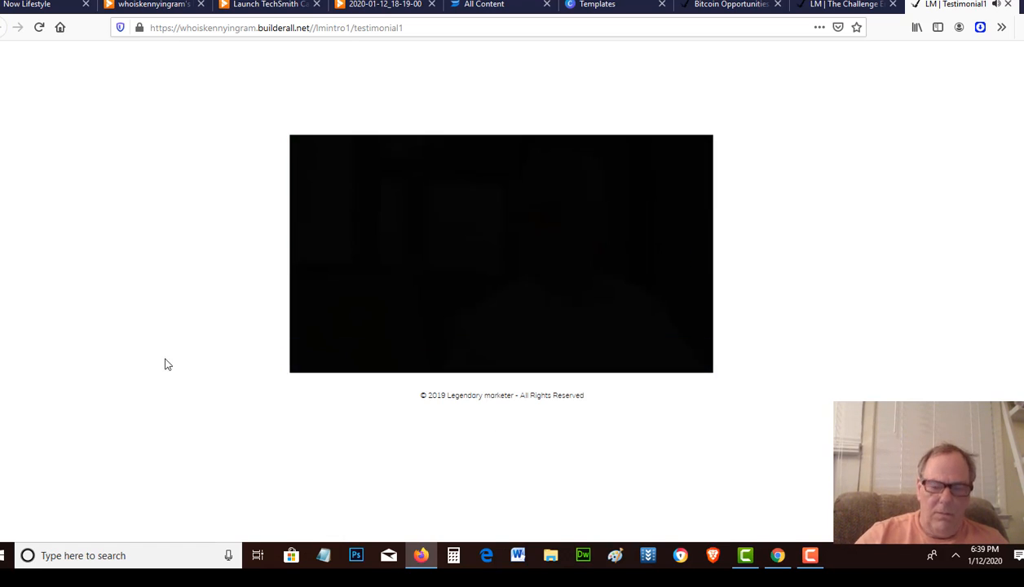
mouse_move(707, 117)
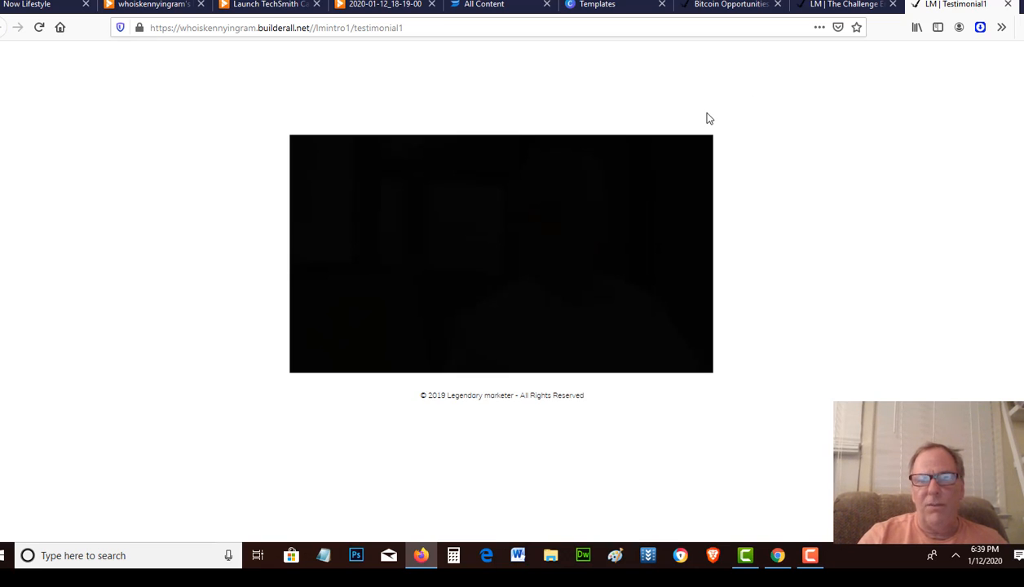
click(845, 5)
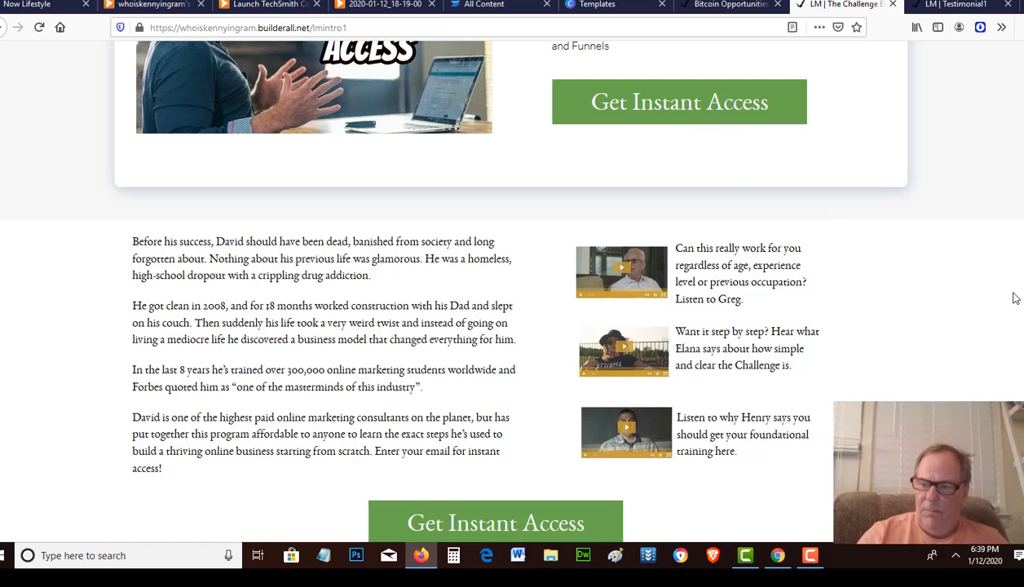
- Submit the opt-in form with first name 'test' and a 'testing@' test email, reaching the enroll page
scroll(up, 3)
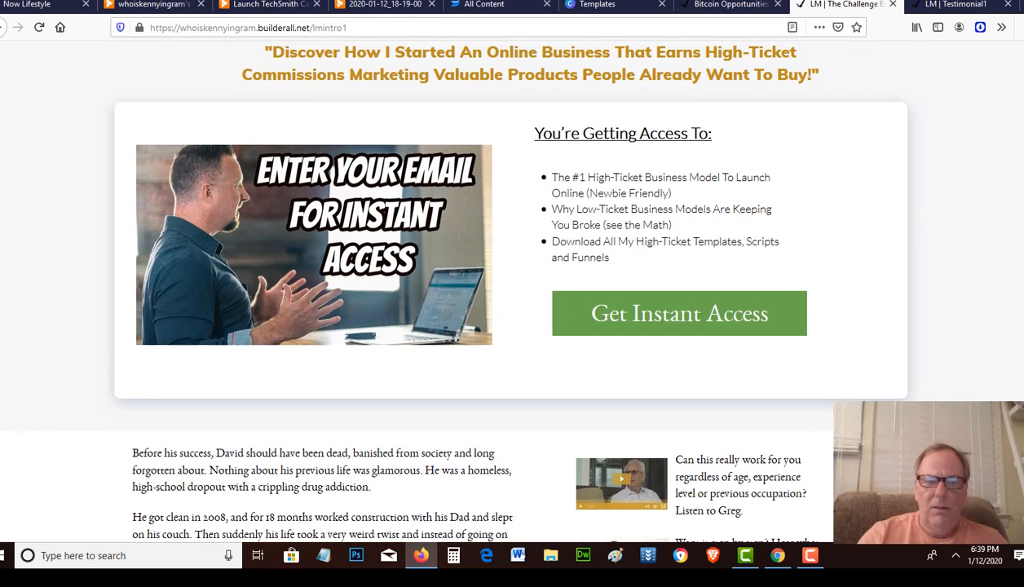
scroll(up, 3)
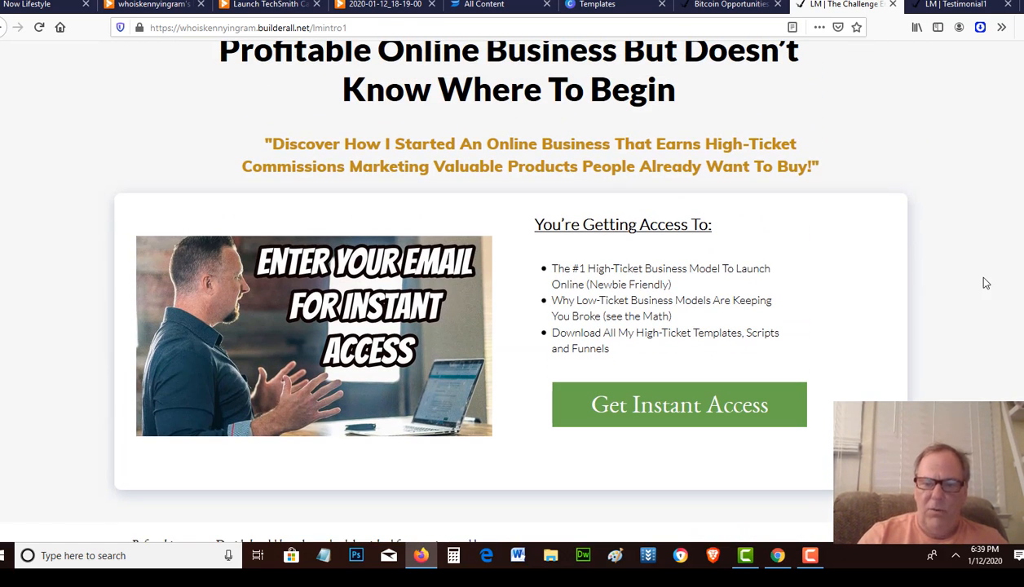
mouse_move(678, 404)
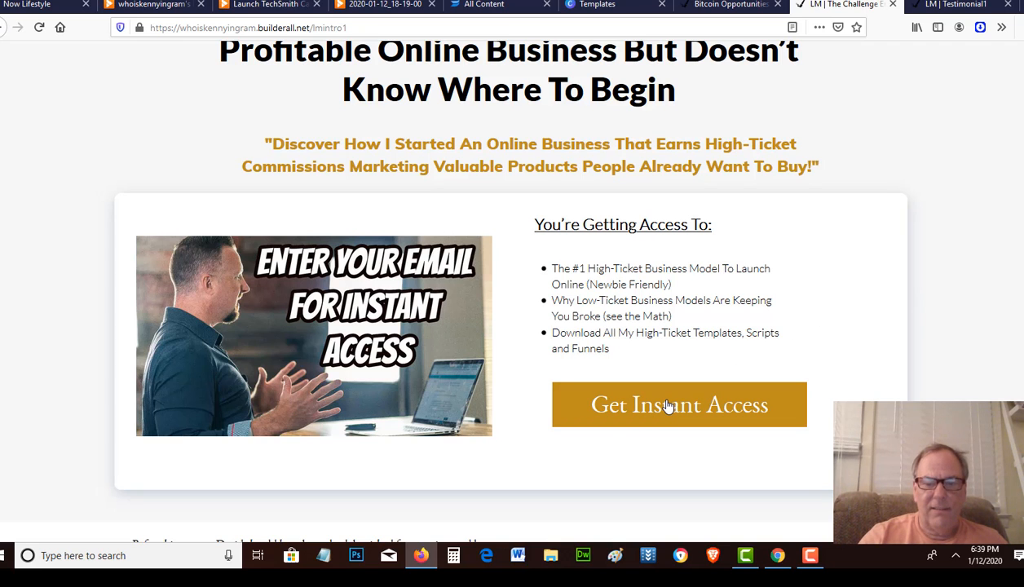
click(678, 404)
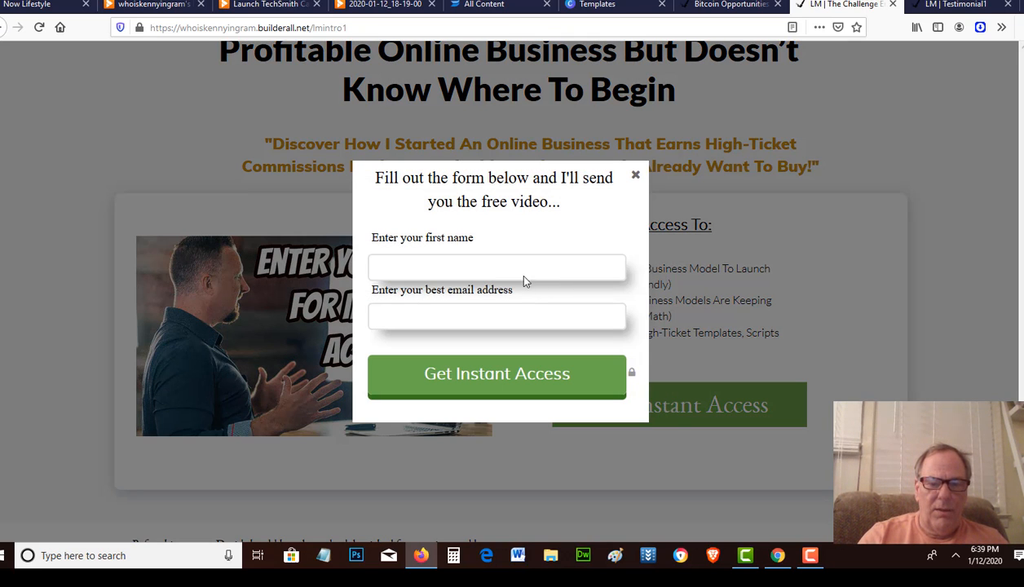
click(495, 267)
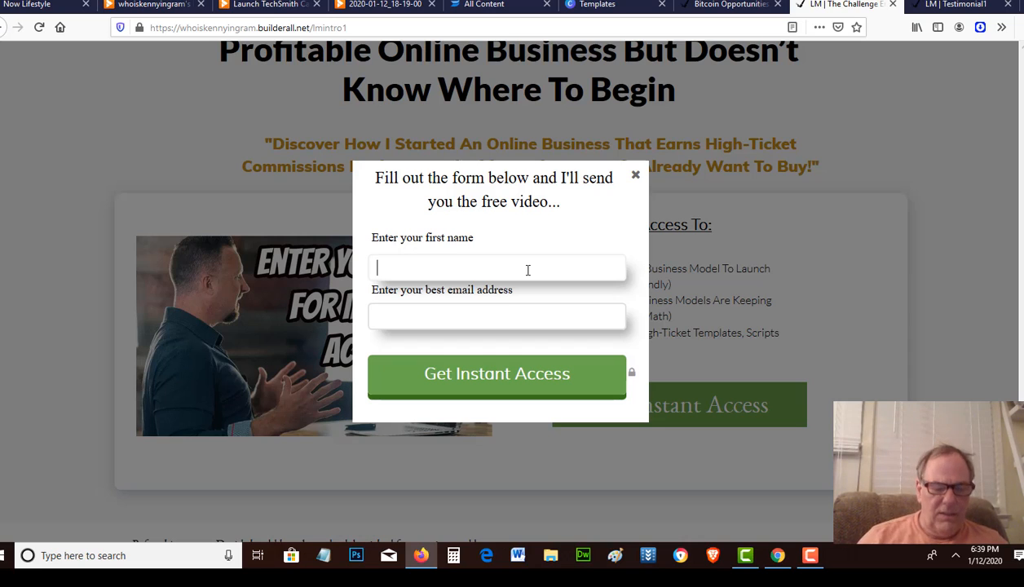
text(test)
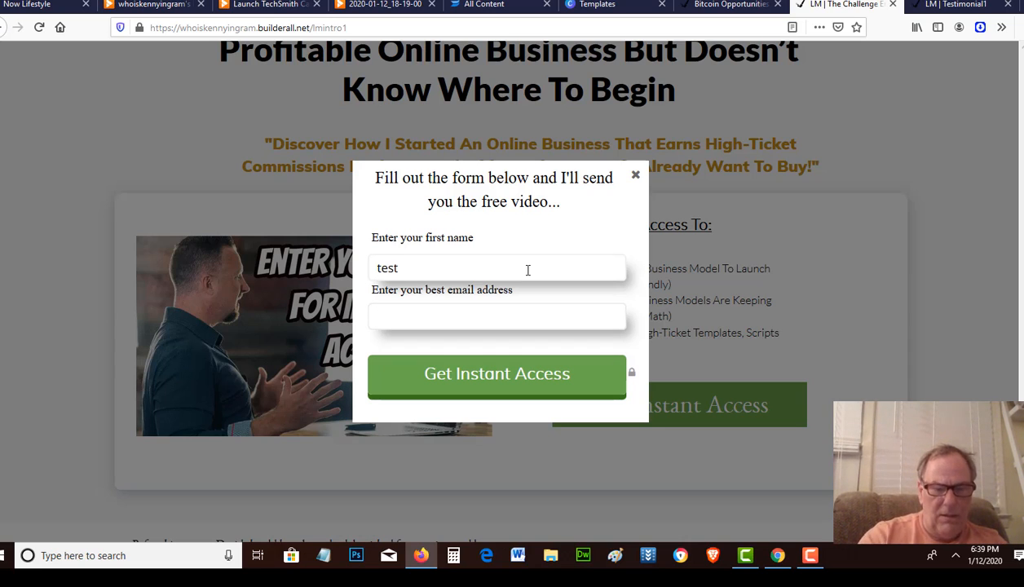
text(testing@aol.cm)
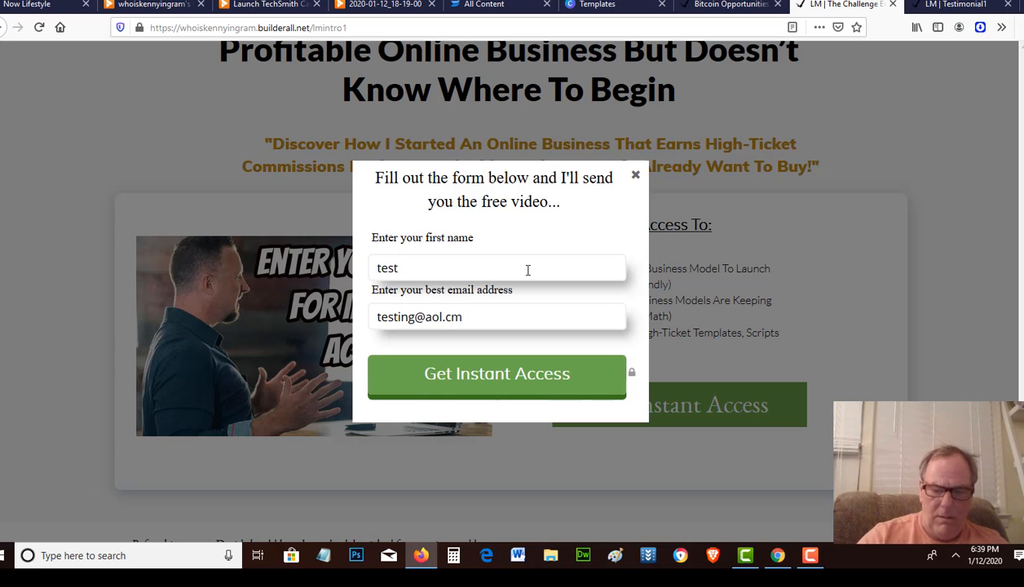
text(o)
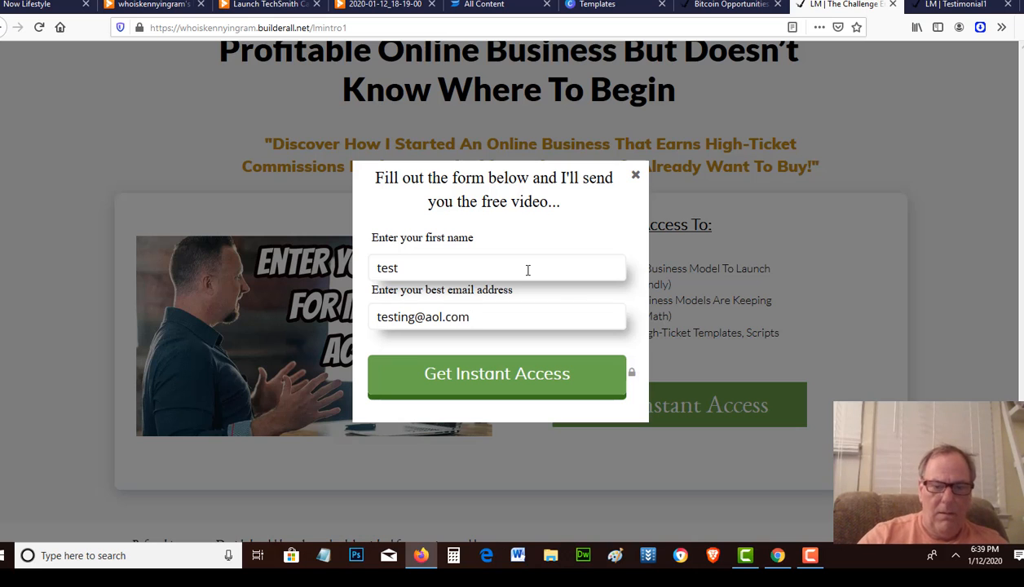
click(496, 373)
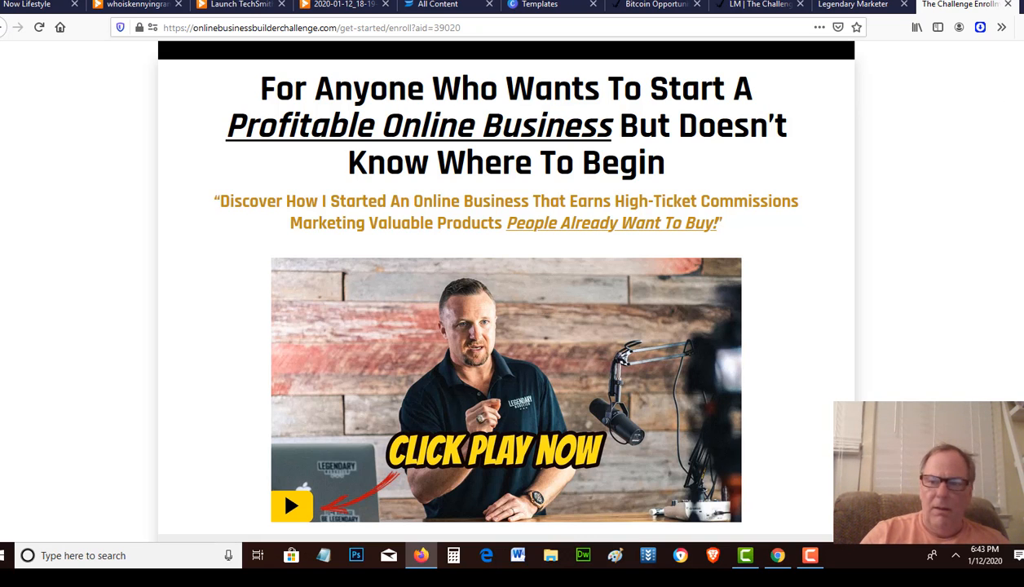
scroll(down, 3)
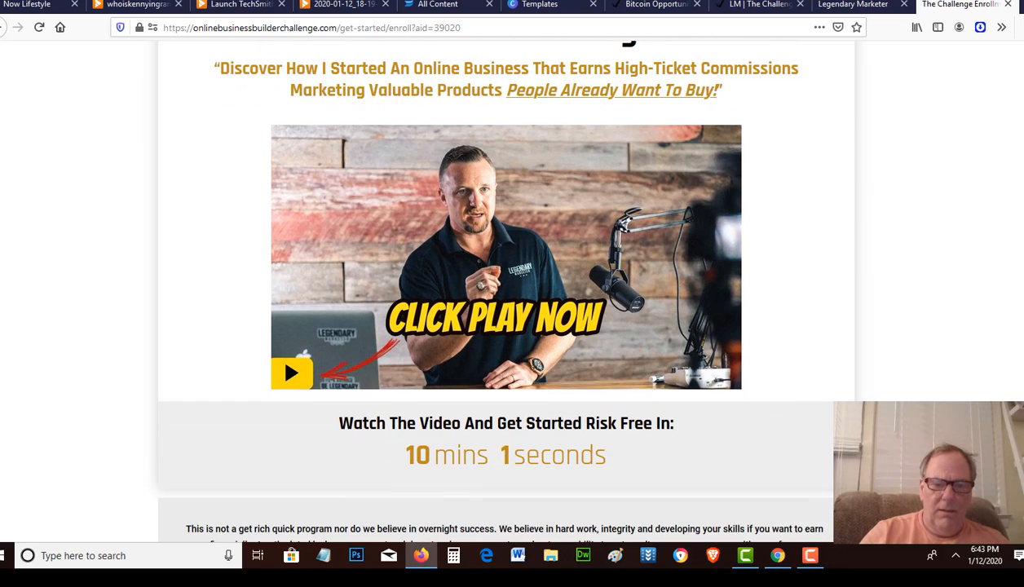
scroll(down, 3)
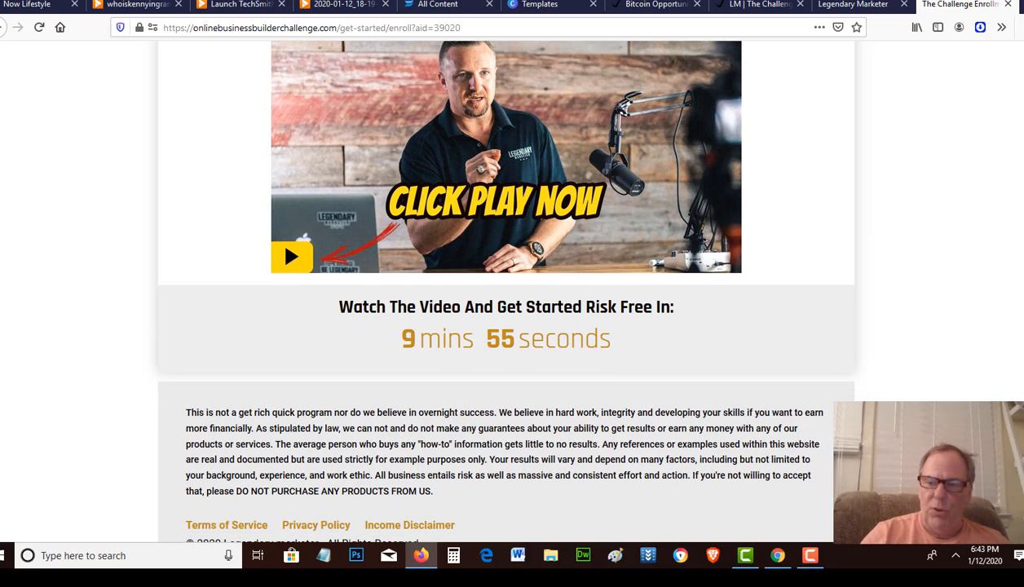
scroll(up, 3)
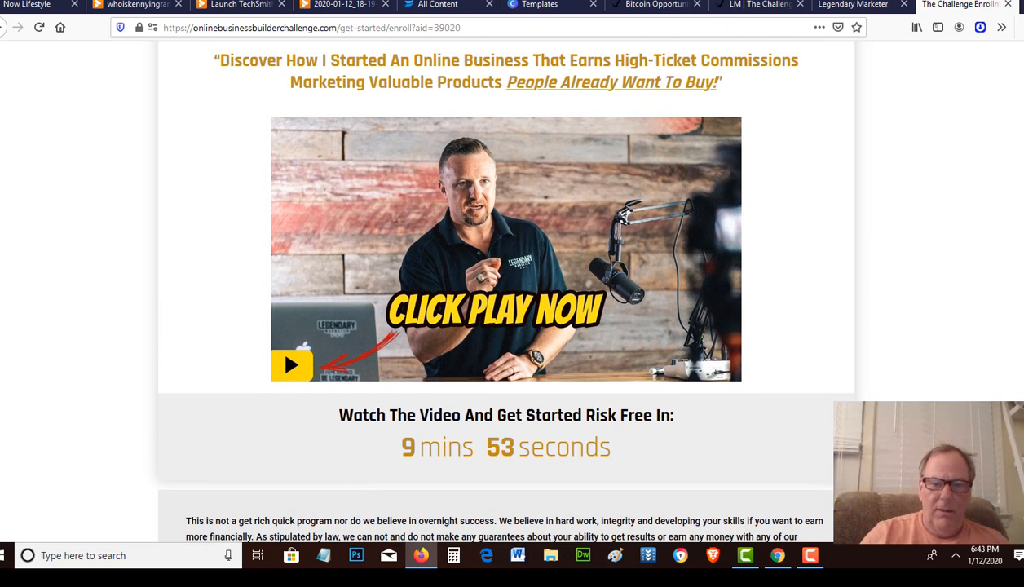
scroll(up, 3)
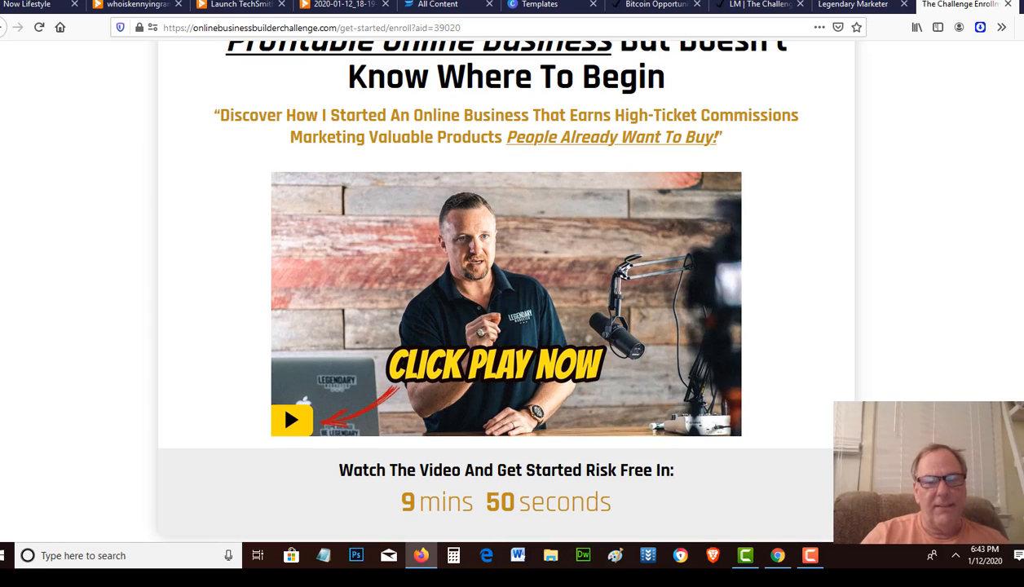
mouse_move(972, 157)
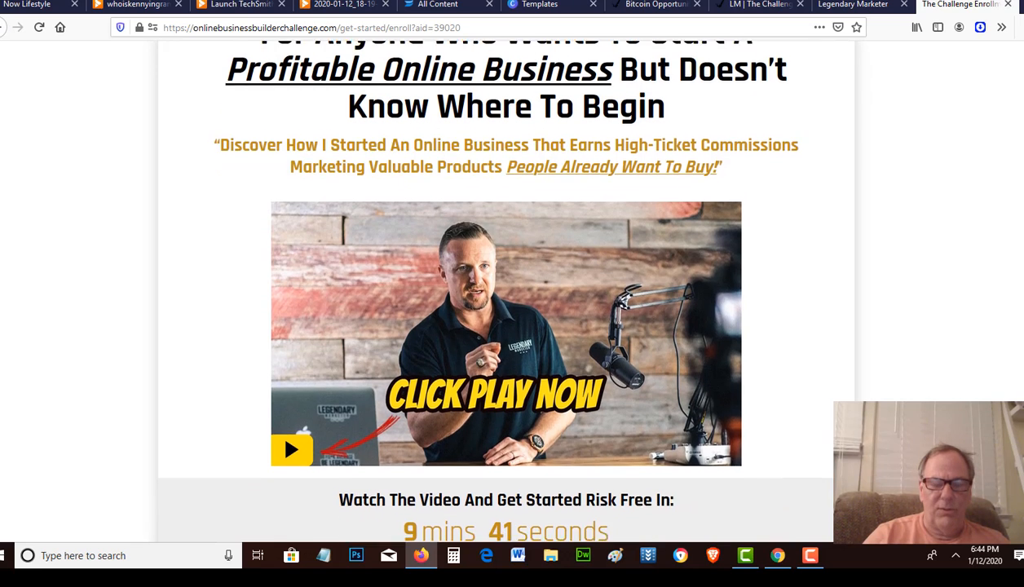
scroll(down, 3)
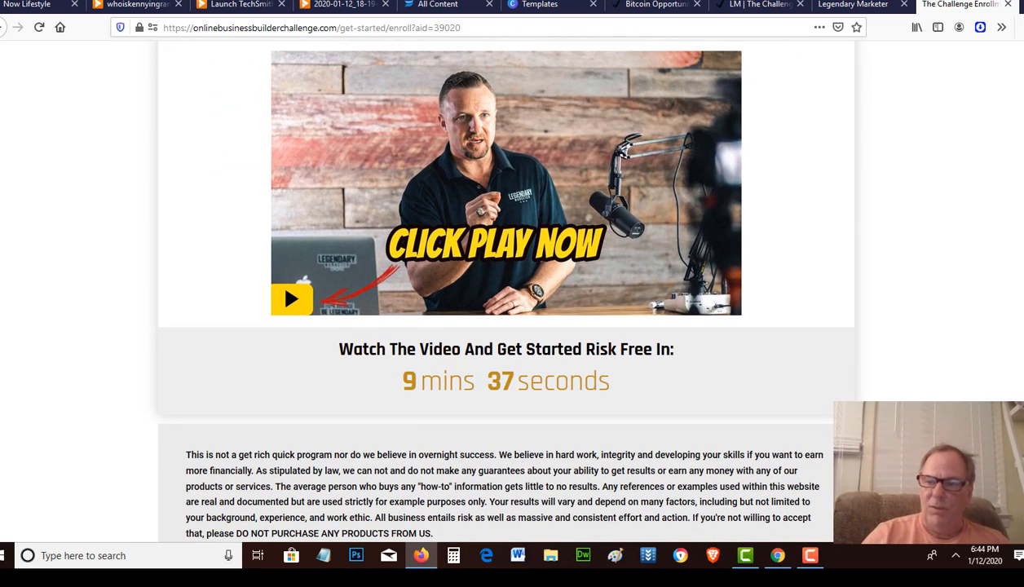
scroll(up, 3)
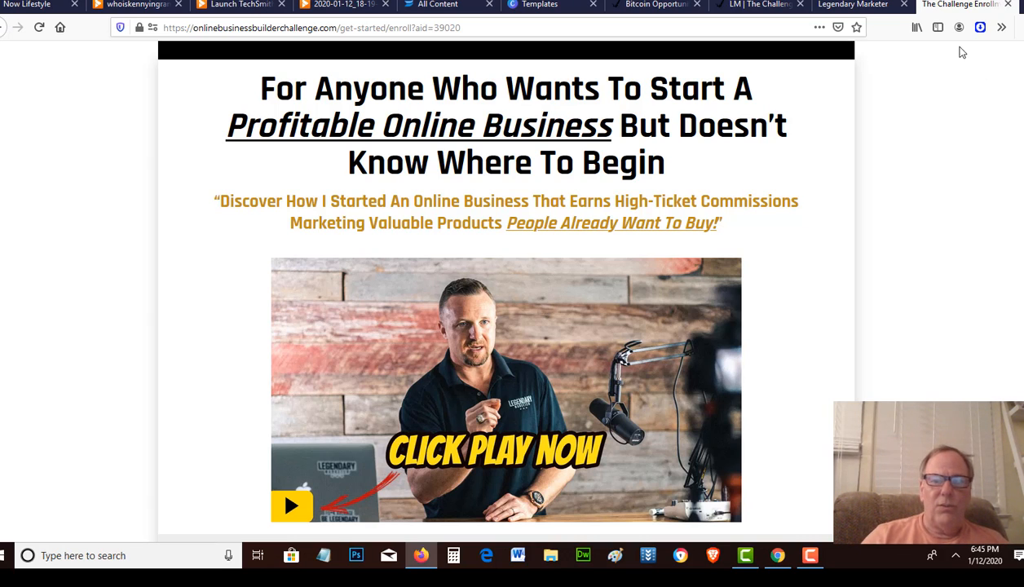
- Launch TechSmith Capture, then cycle through the Canva templates and getadailyincome.com tabs
click(236, 5)
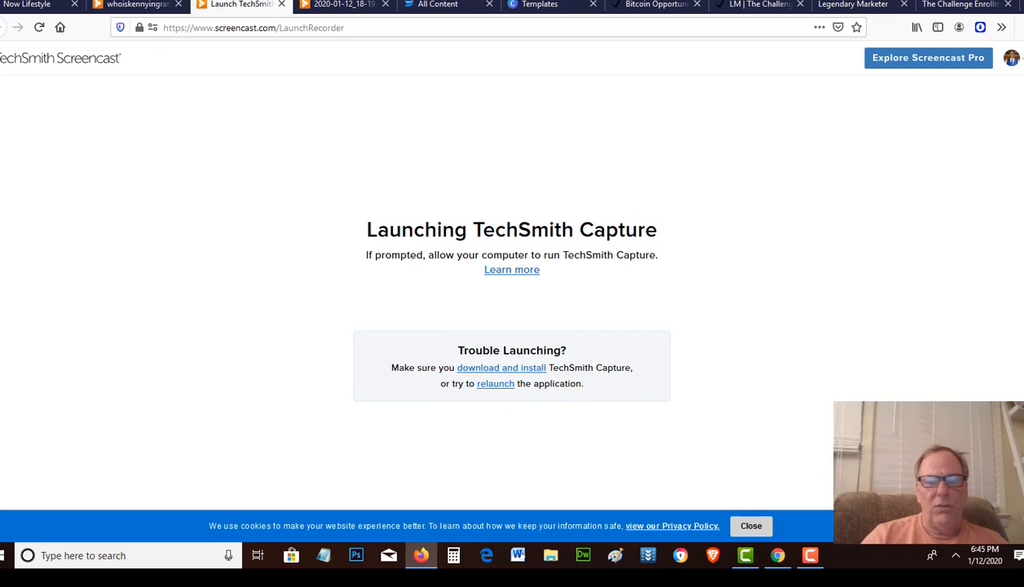
click(538, 5)
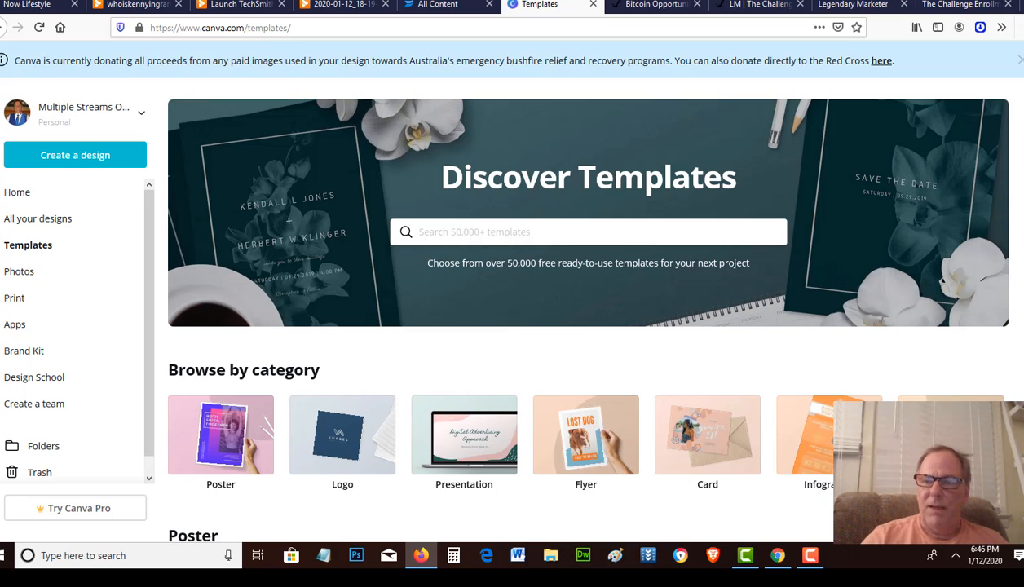
click(655, 5)
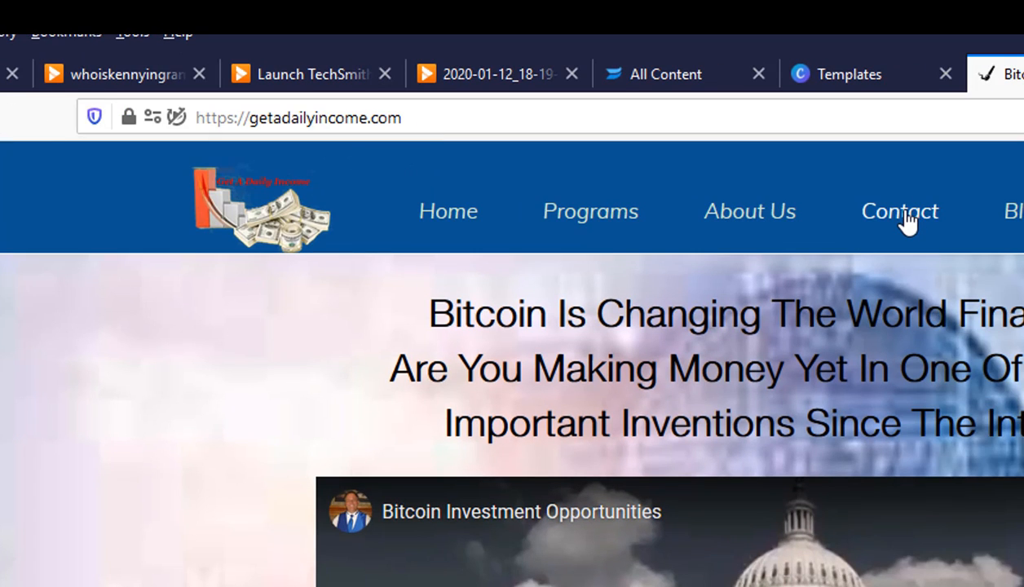
- Show the Contact Us page with its address details and message form
click(900, 211)
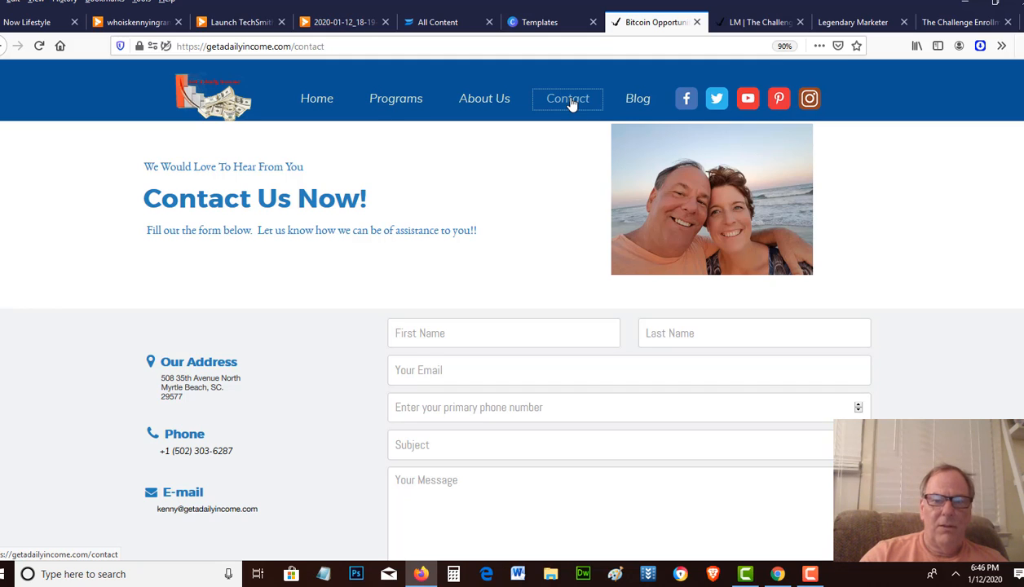
mouse_move(445, 160)
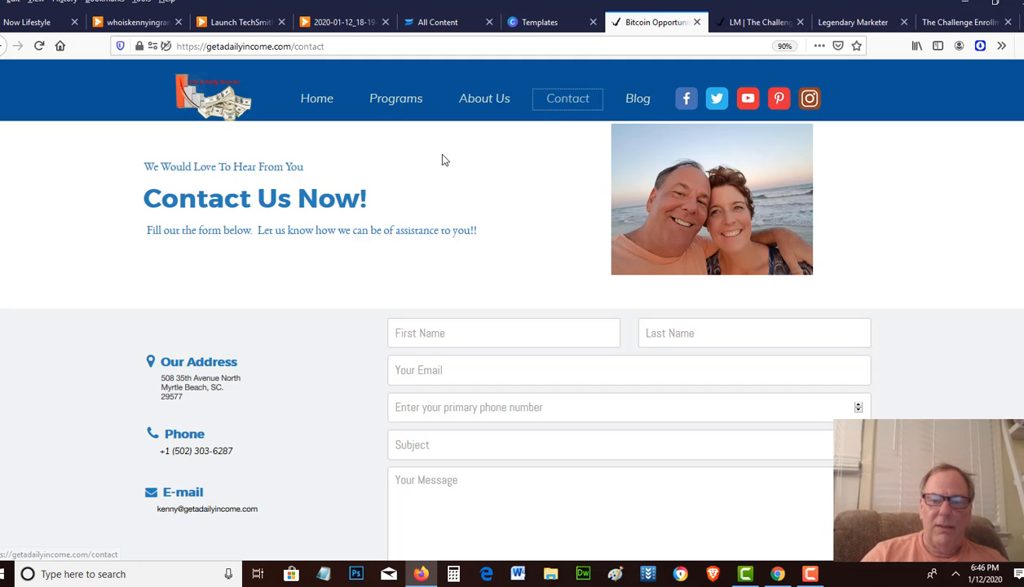